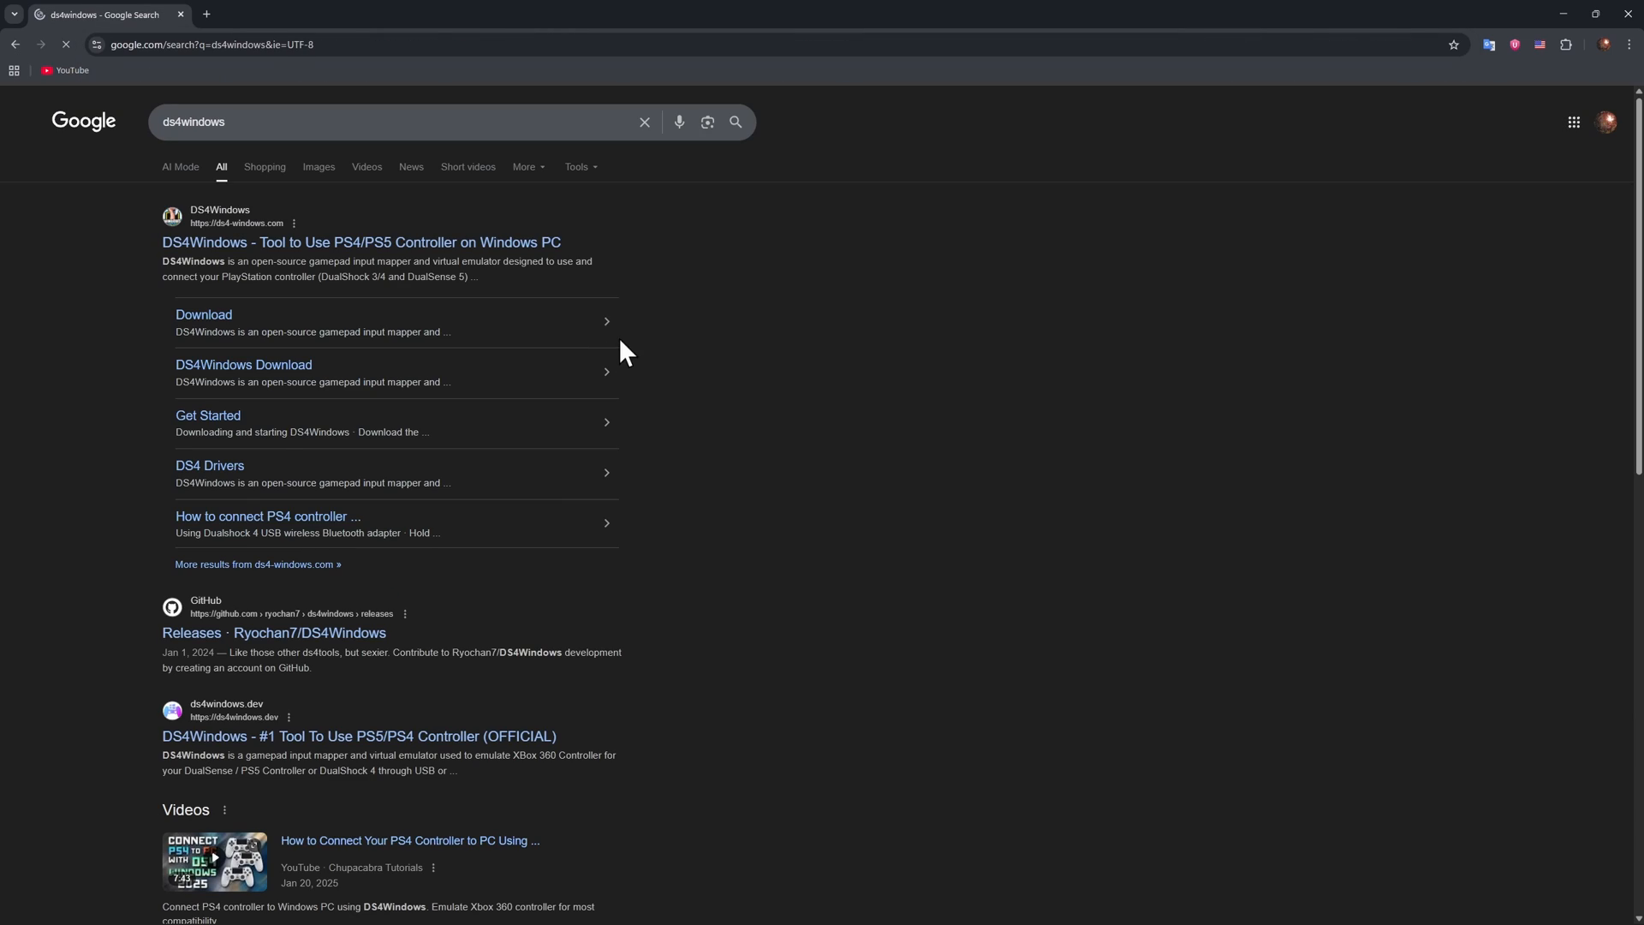
mouse_move(351, 640)
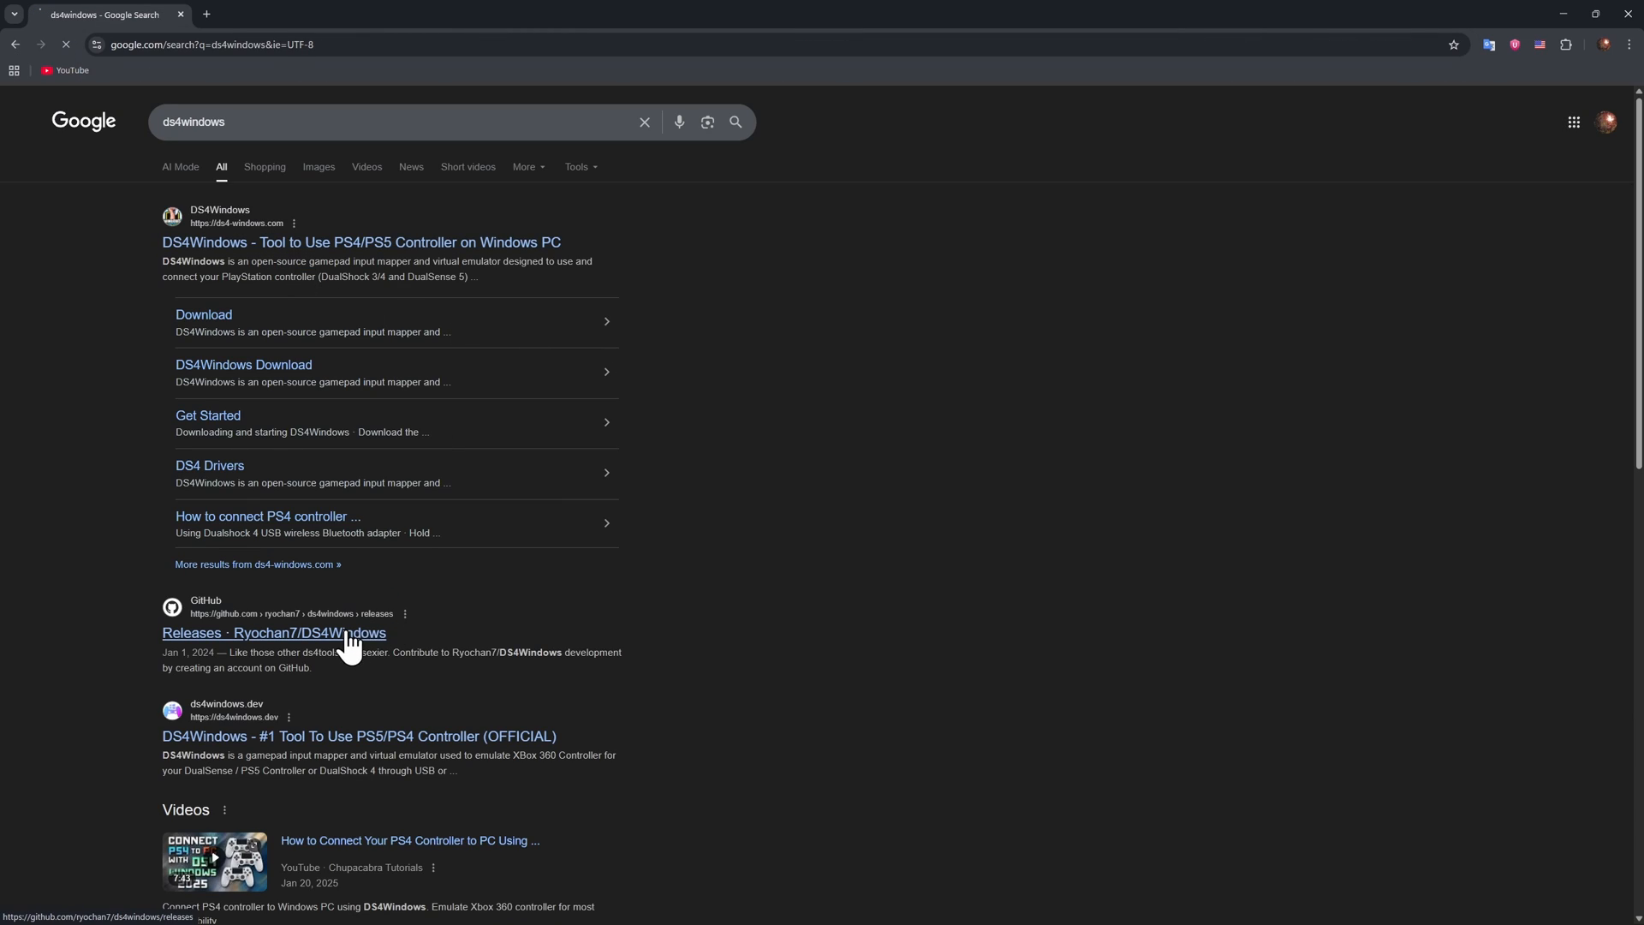
Open the Ryochan7/DS4Windows GitHub releases result and scroll to the 3.3.3 assets
left_click(274, 632)
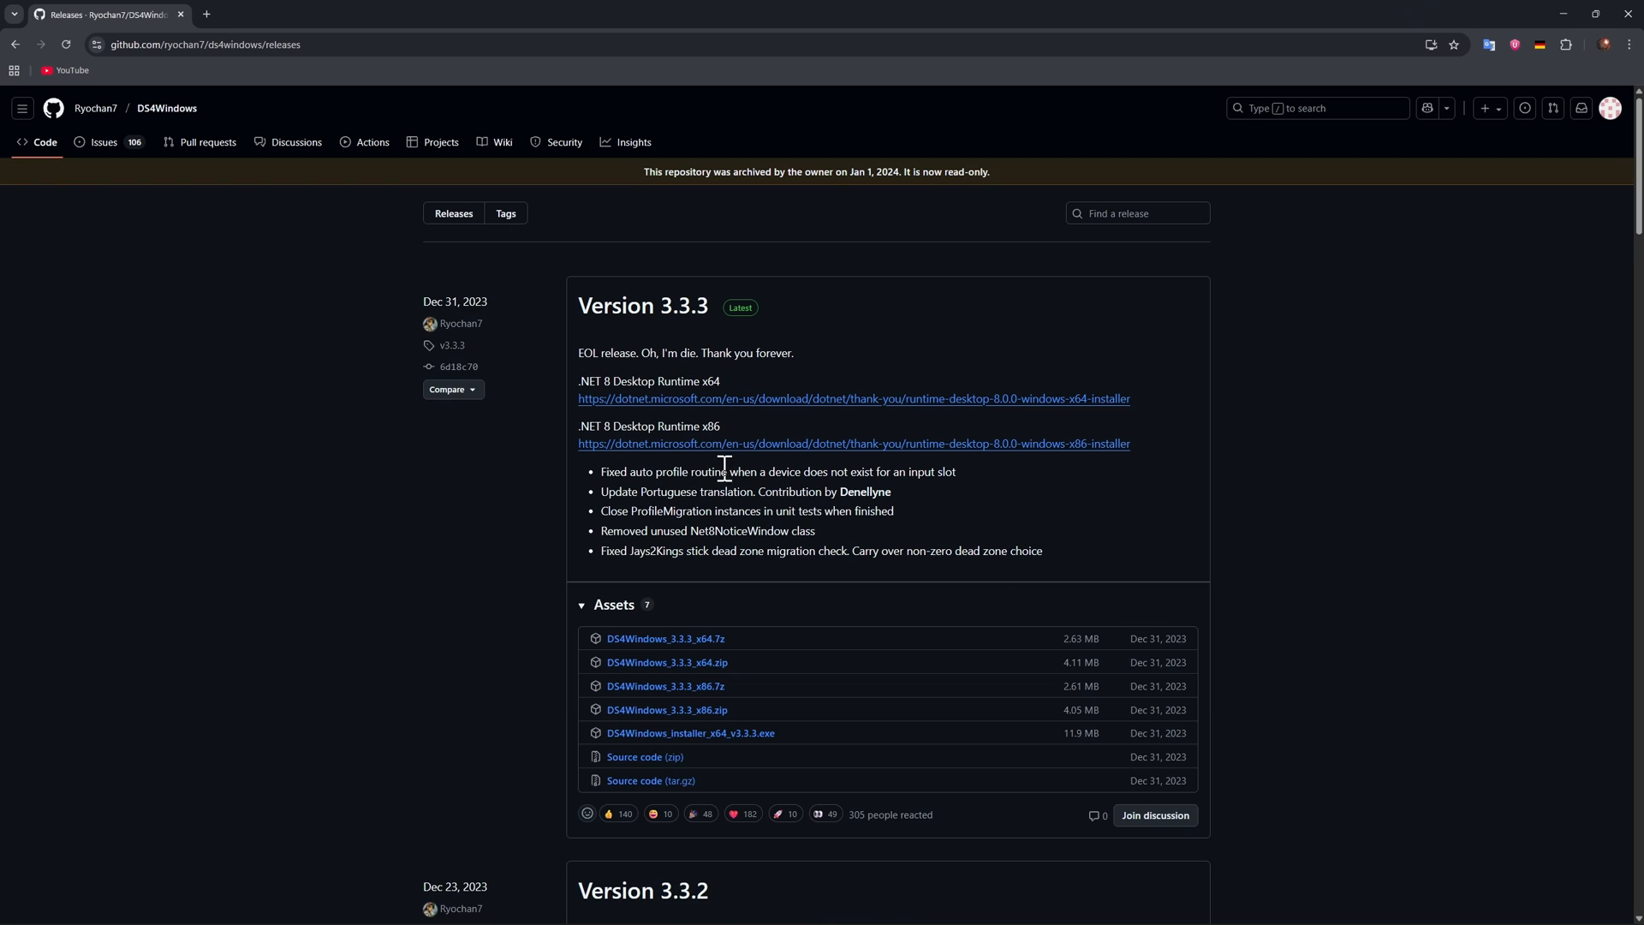
scroll("down", 3)
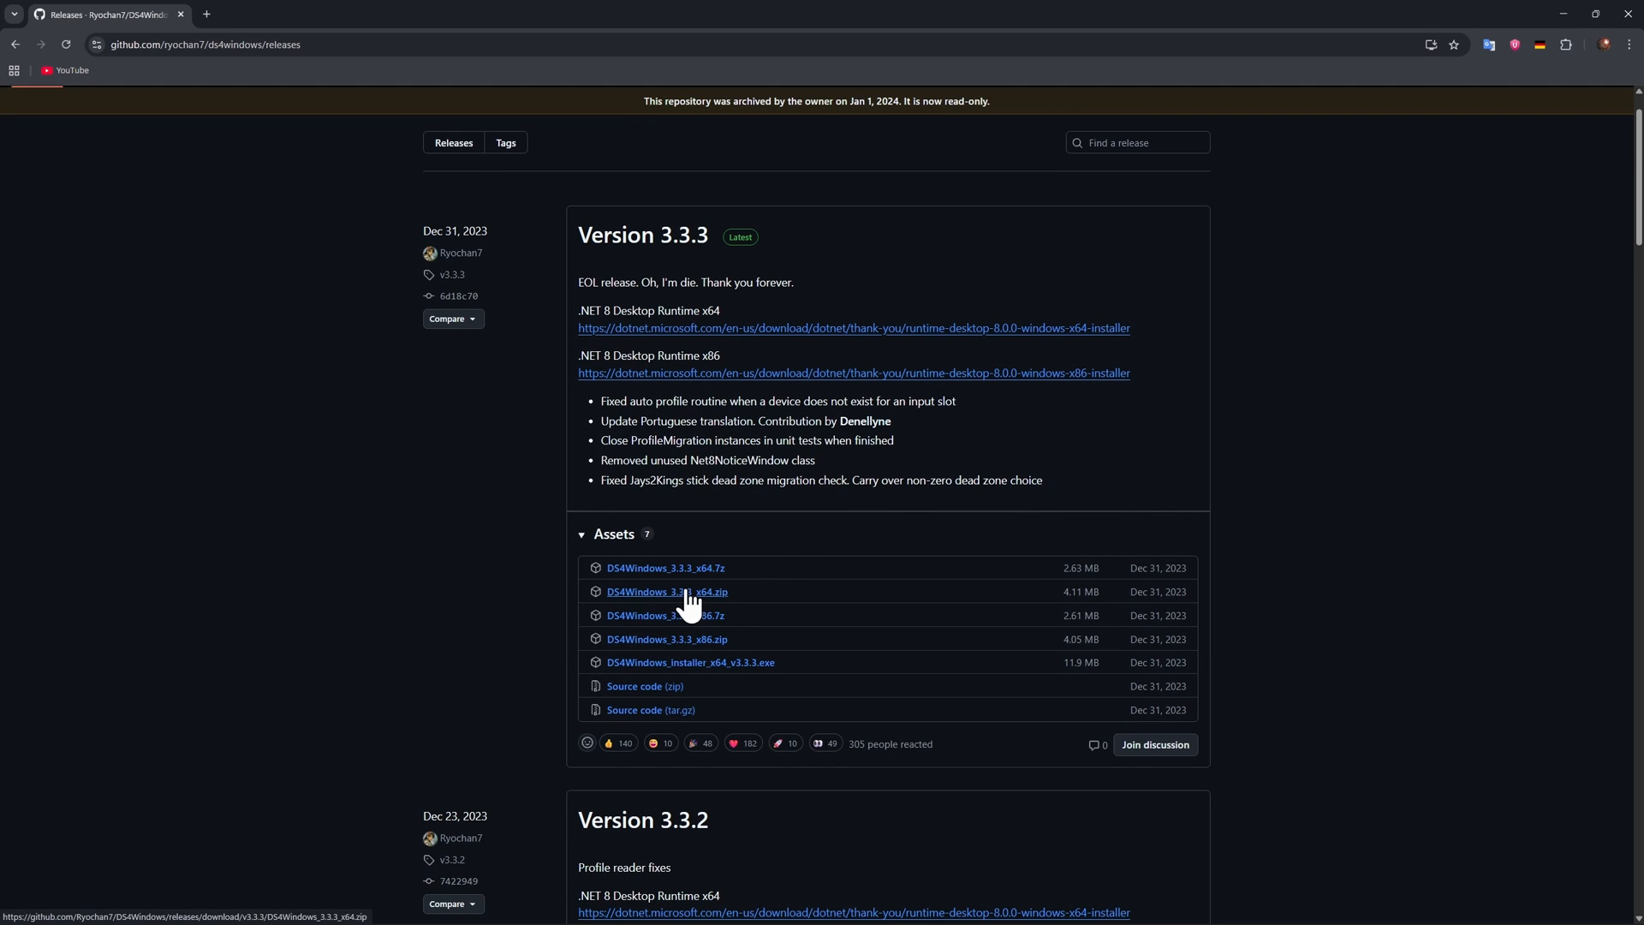
mouse_move(682, 608)
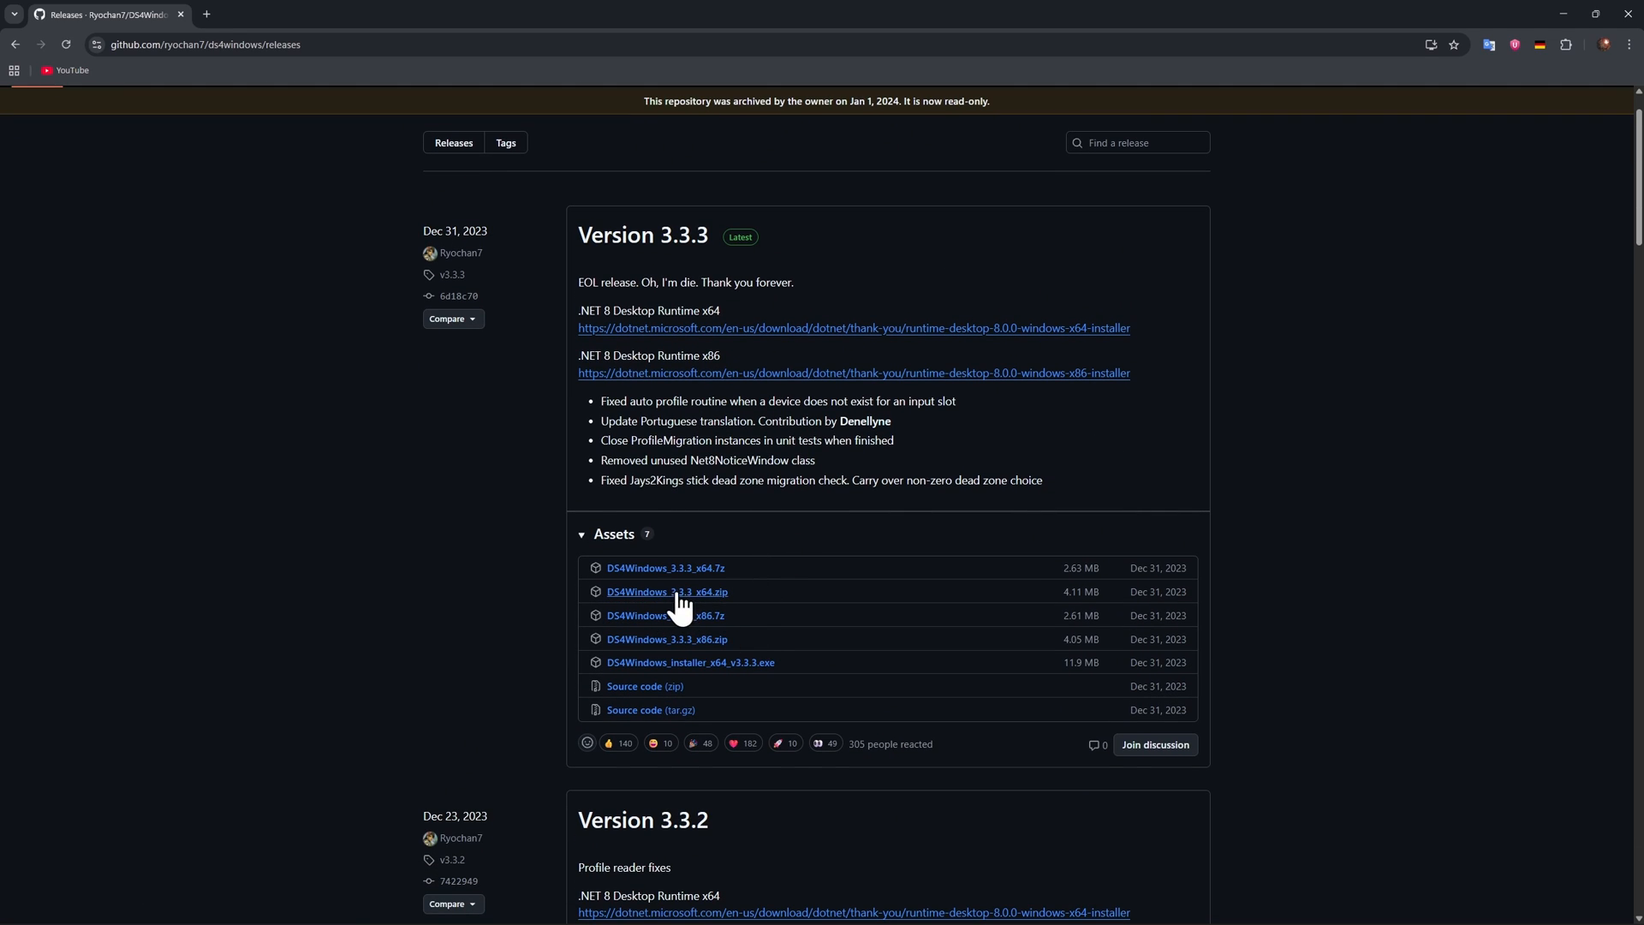
mouse_move(714, 611)
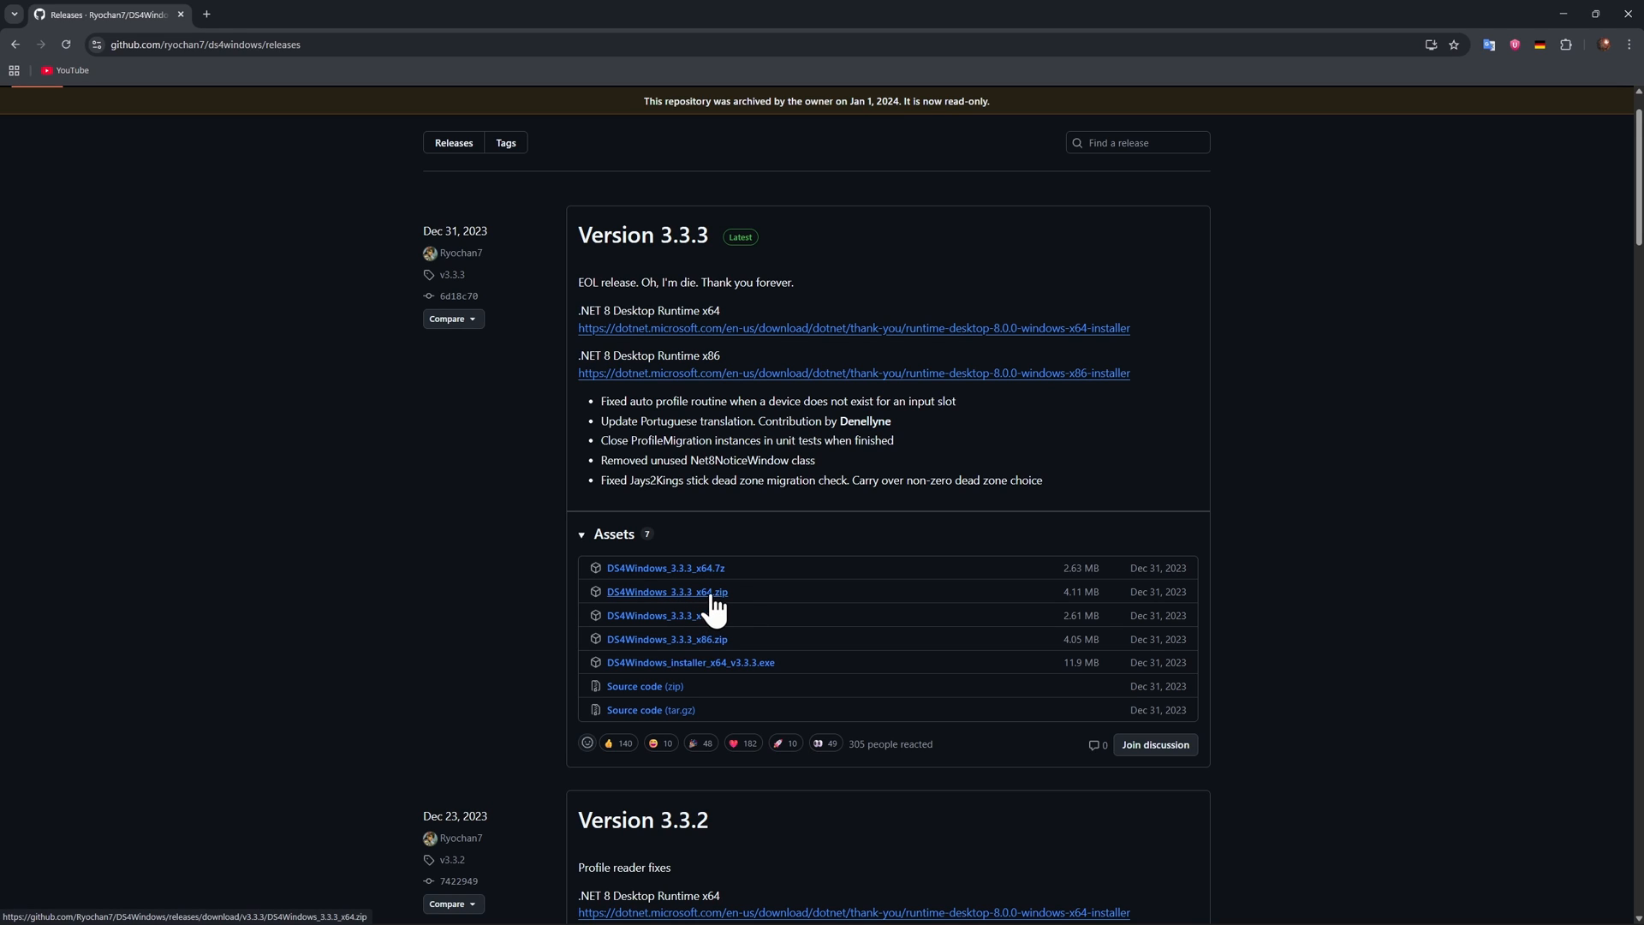
mouse_move(846, 514)
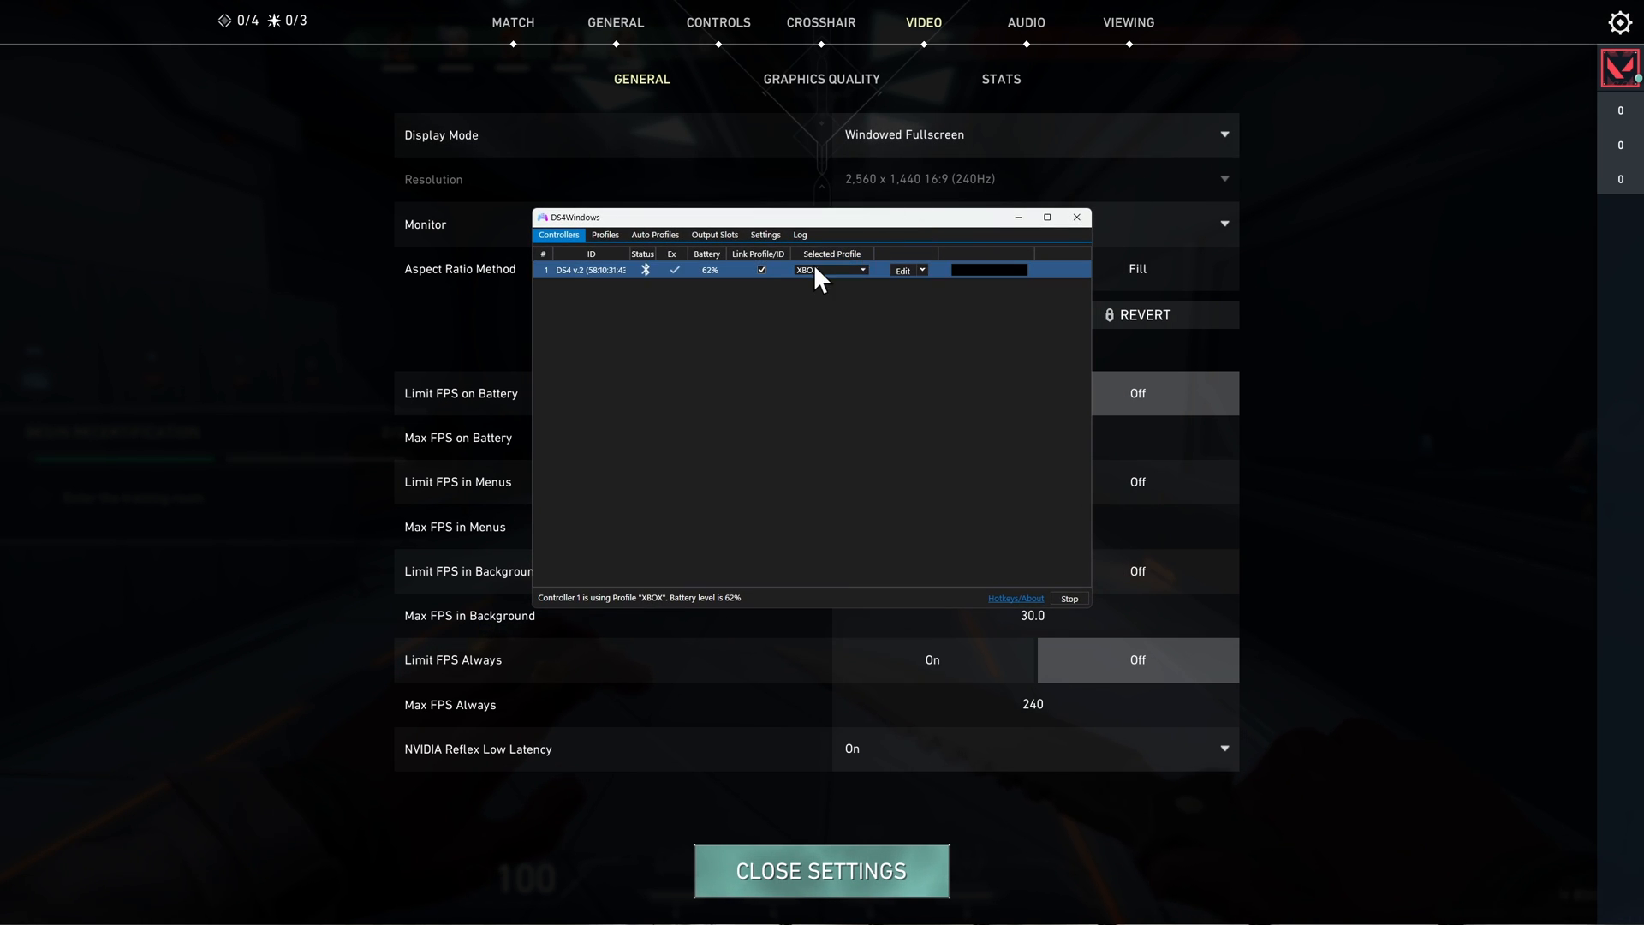
left_click(765, 234)
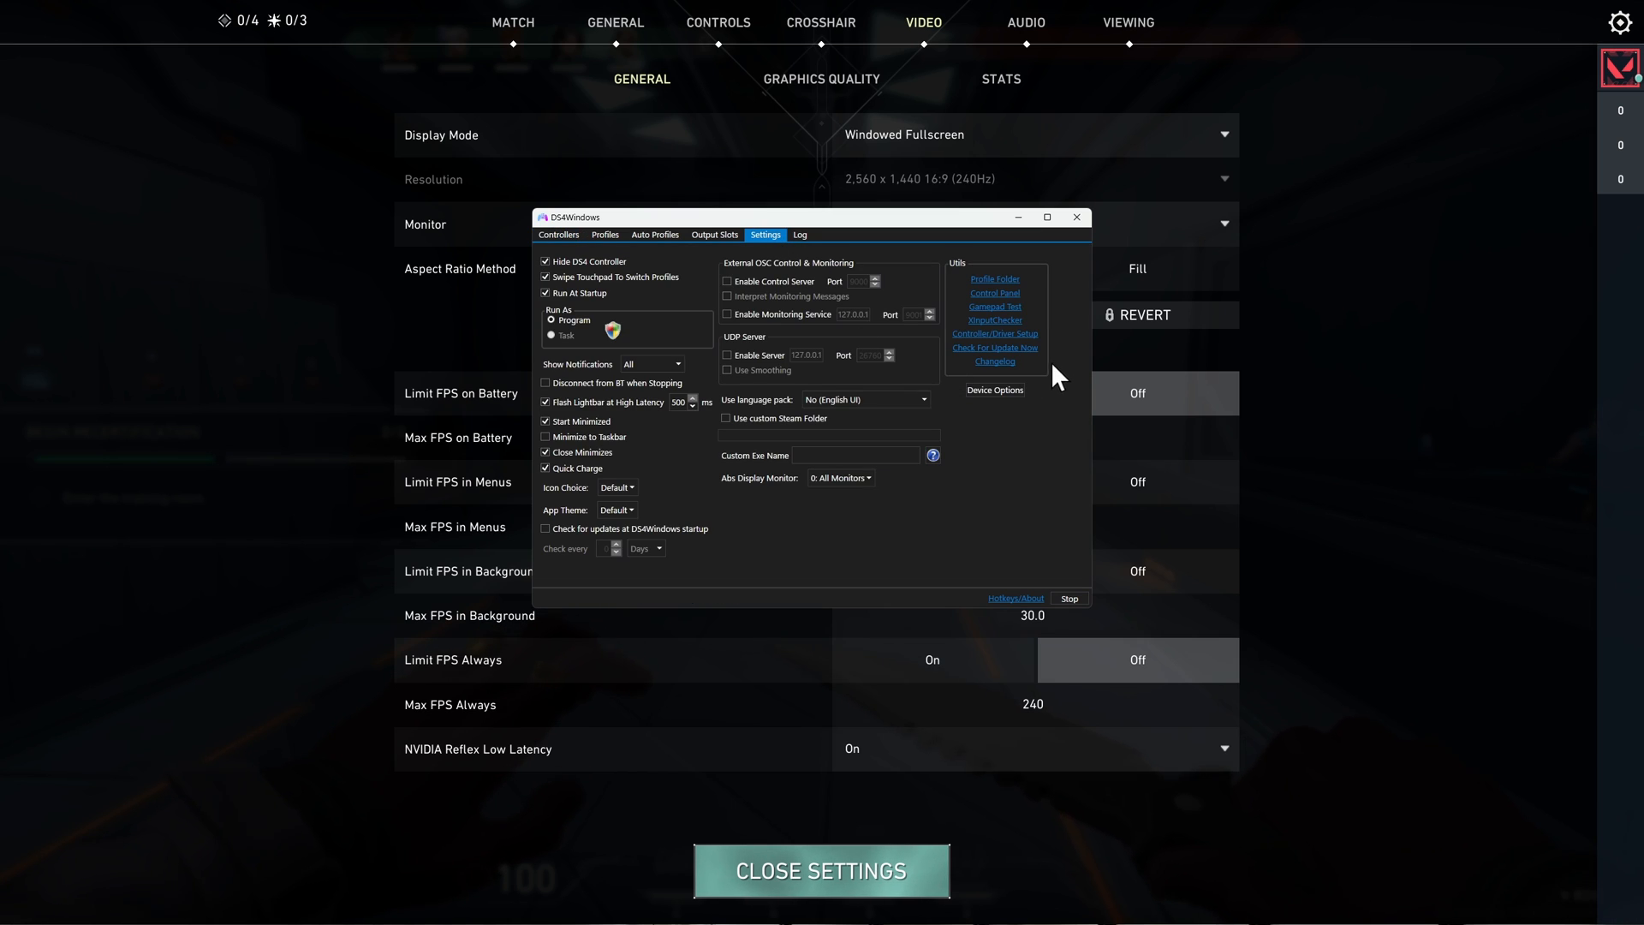
left_click(993, 390)
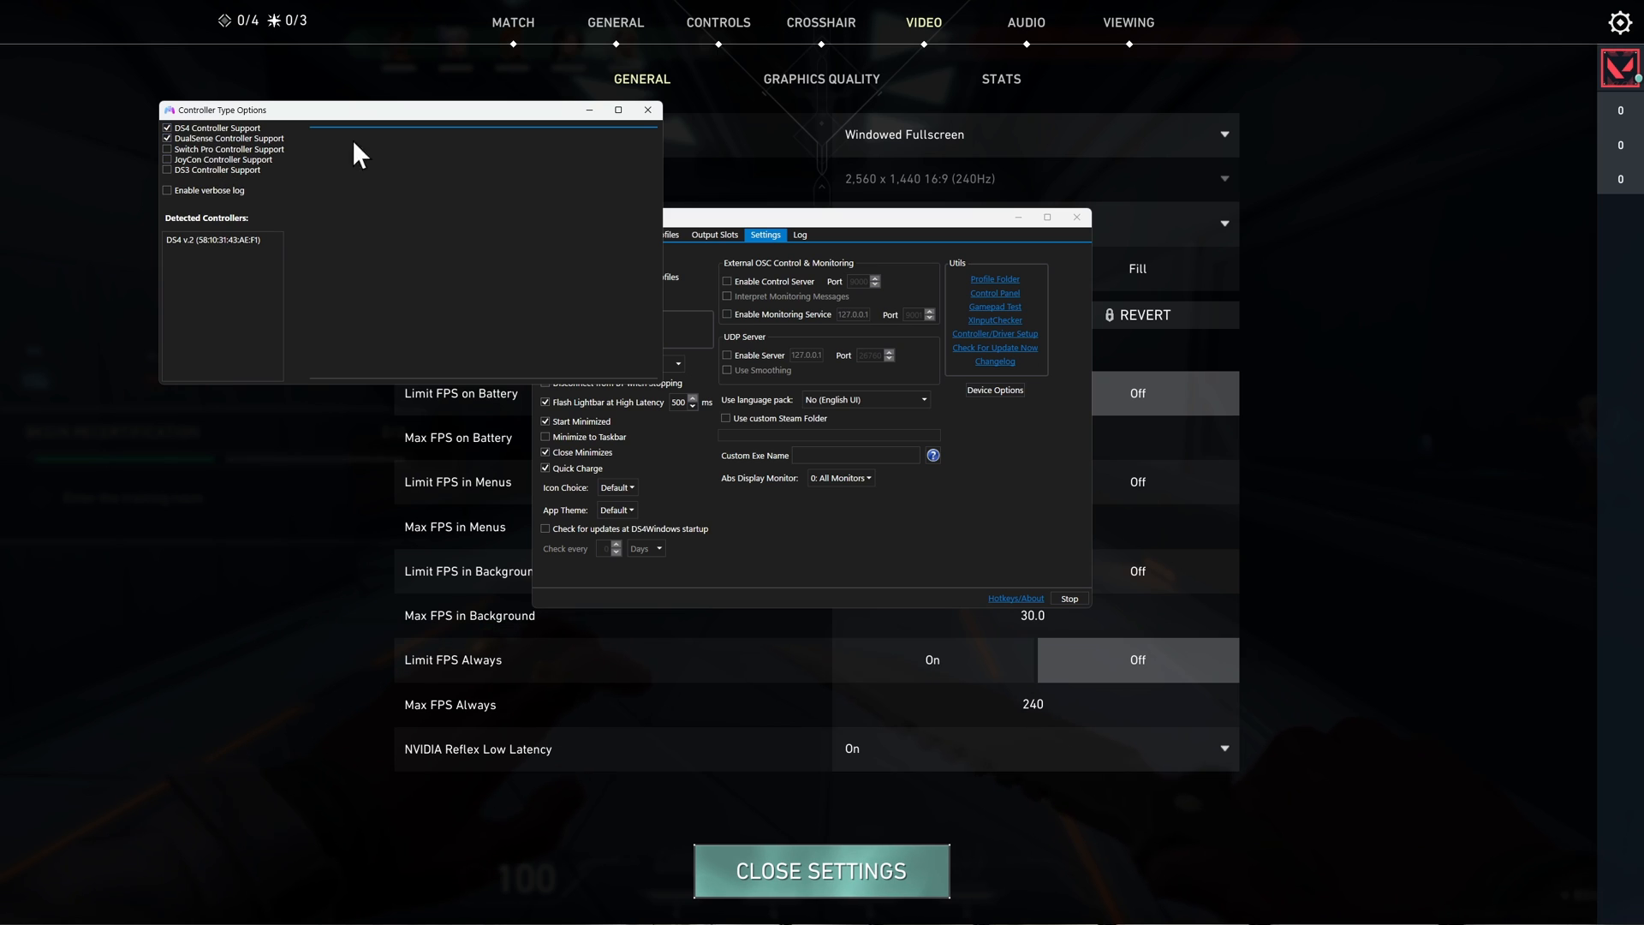
mouse_move(648, 109)
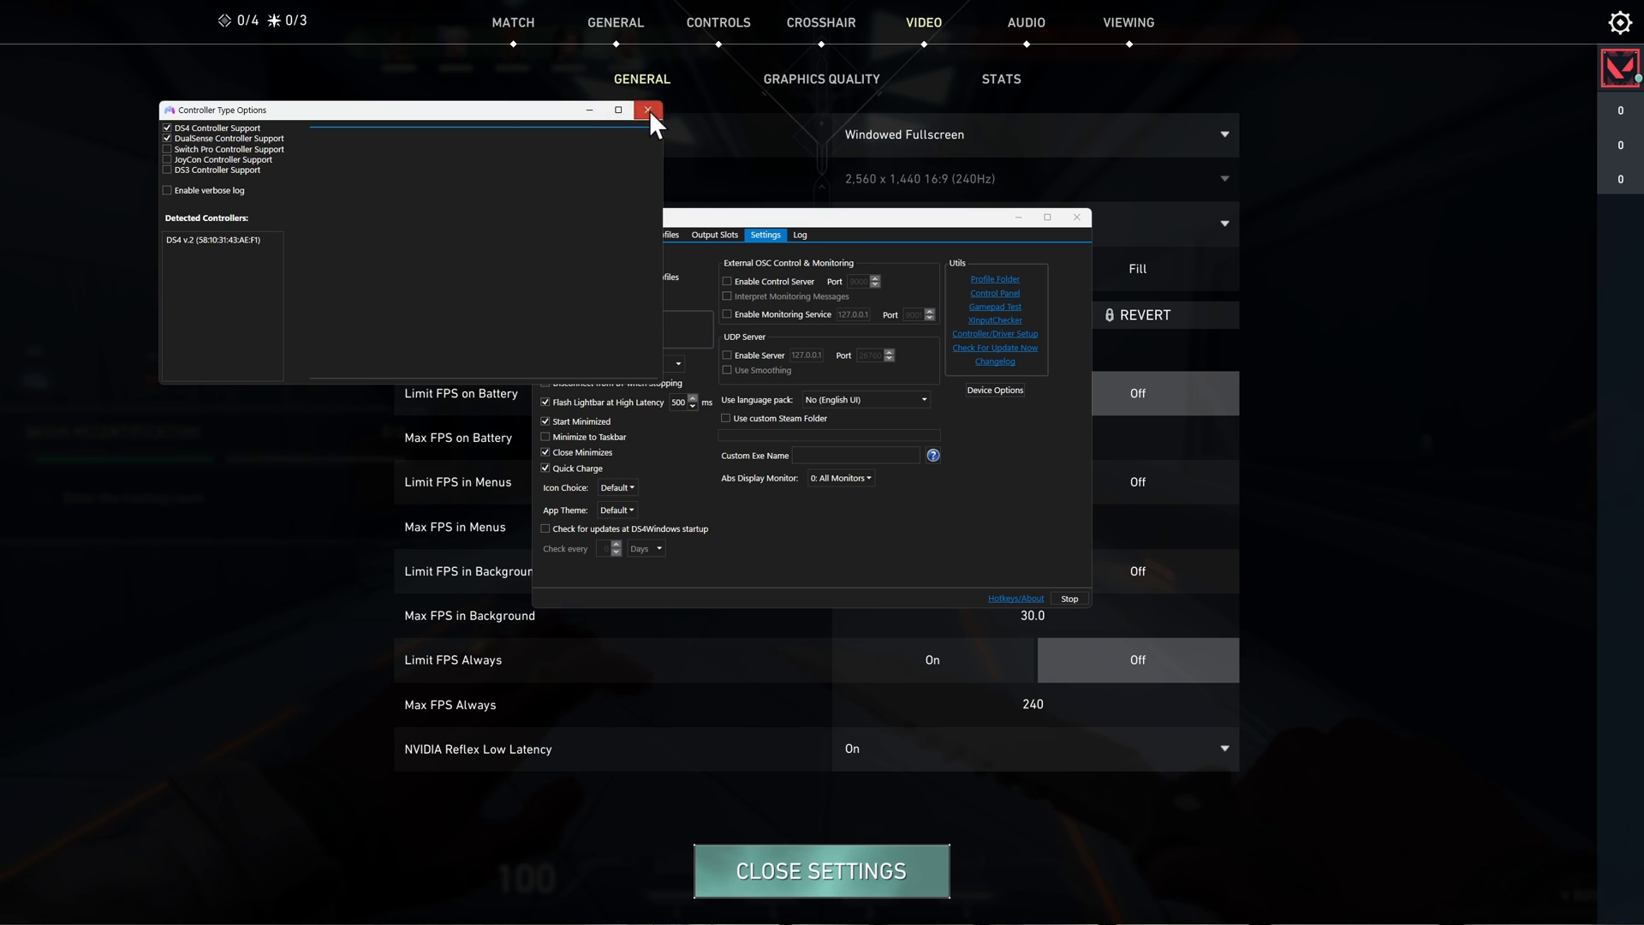
left_click(649, 109)
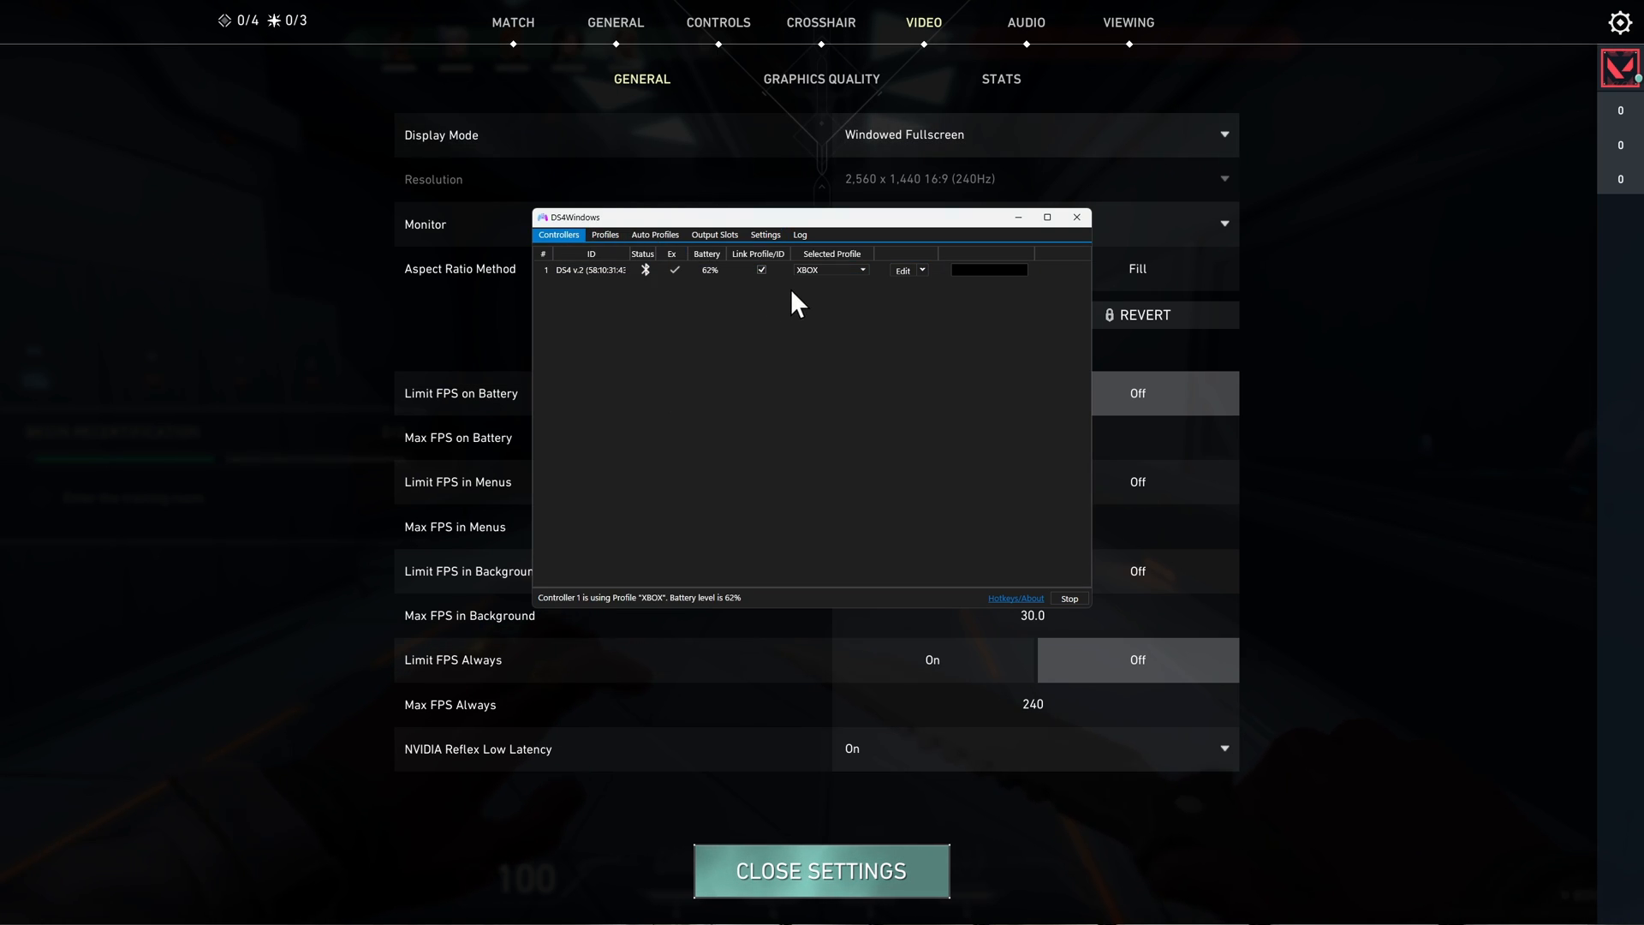
mouse_move(606, 234)
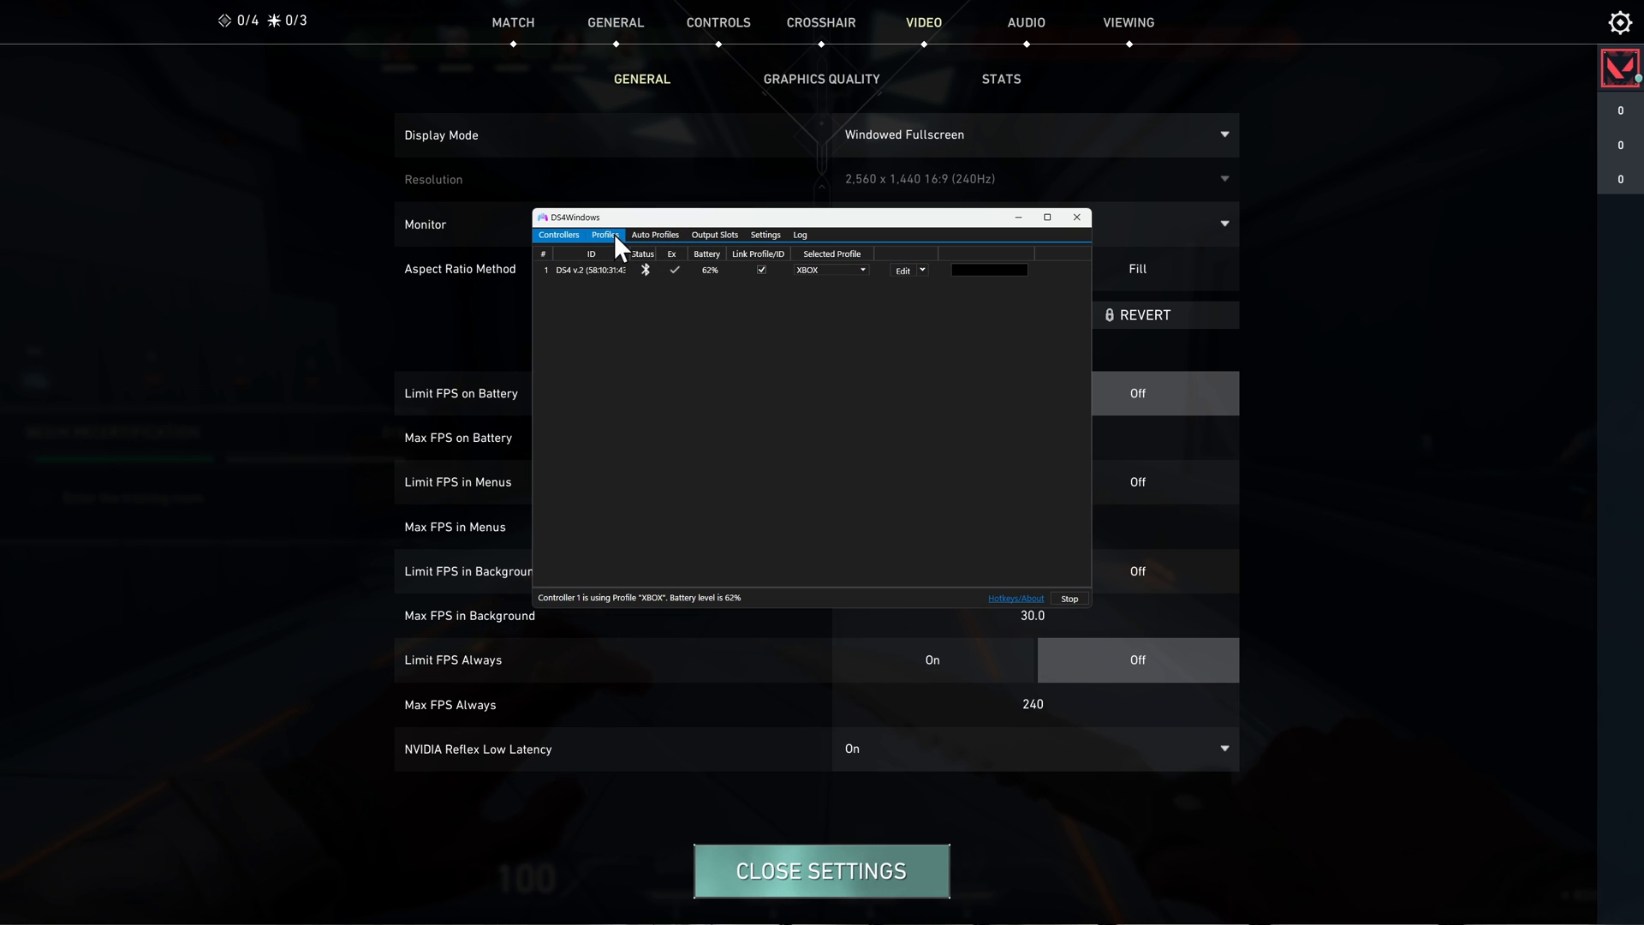
Create a new profile from the KB+M Controls preset
left_click(901, 270)
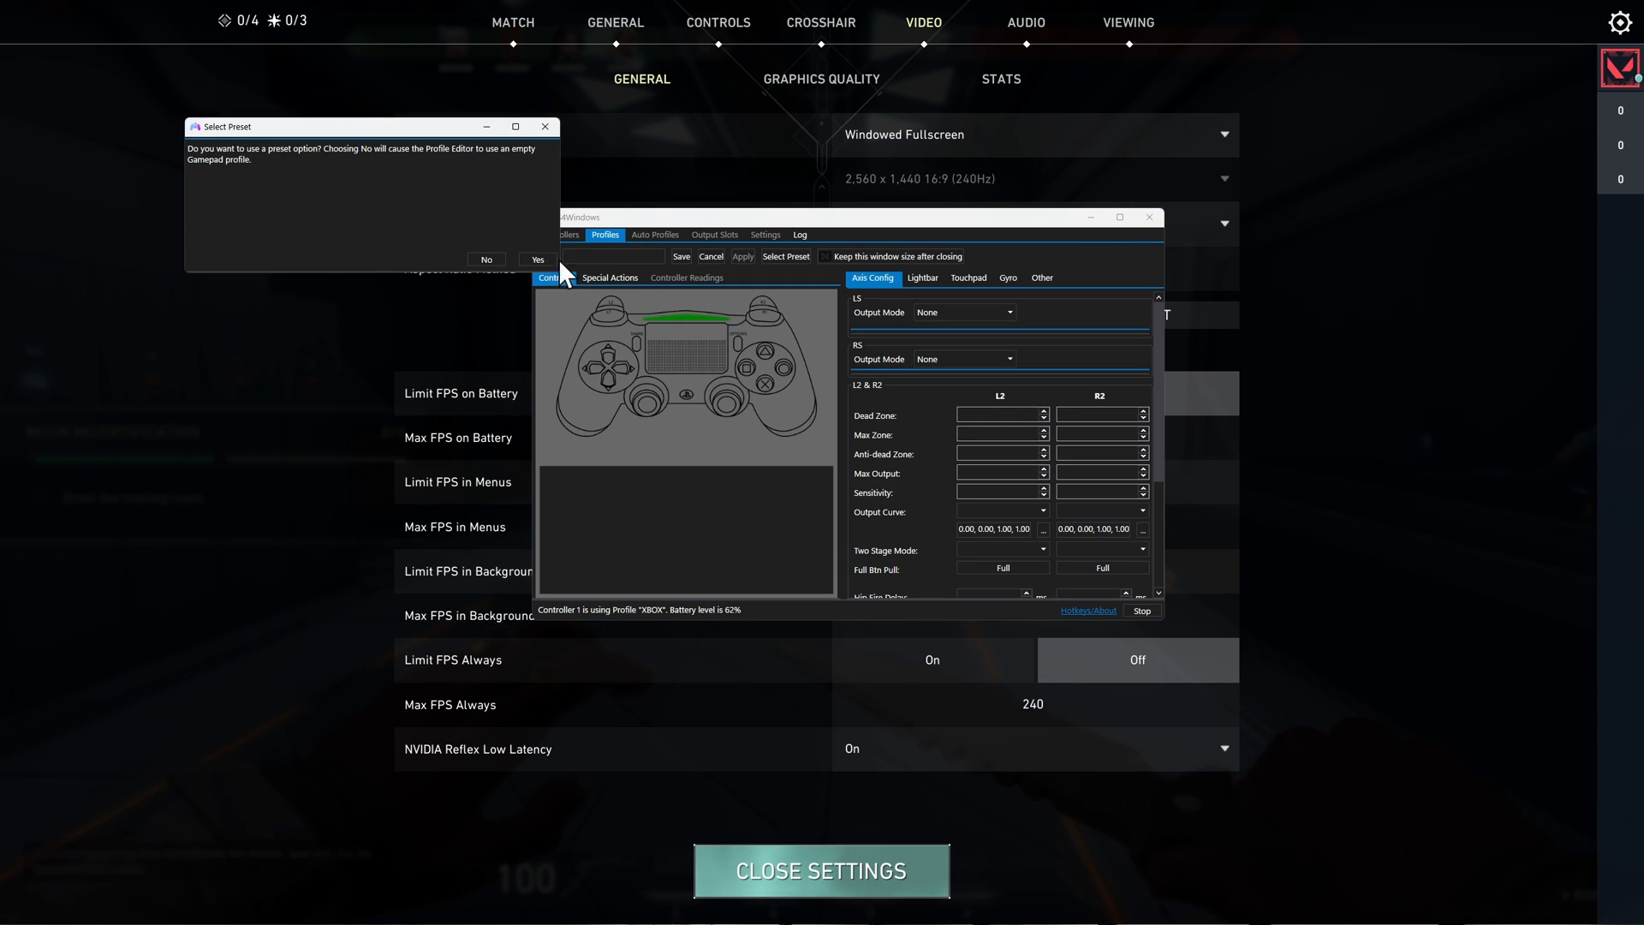
mouse_move(383, 168)
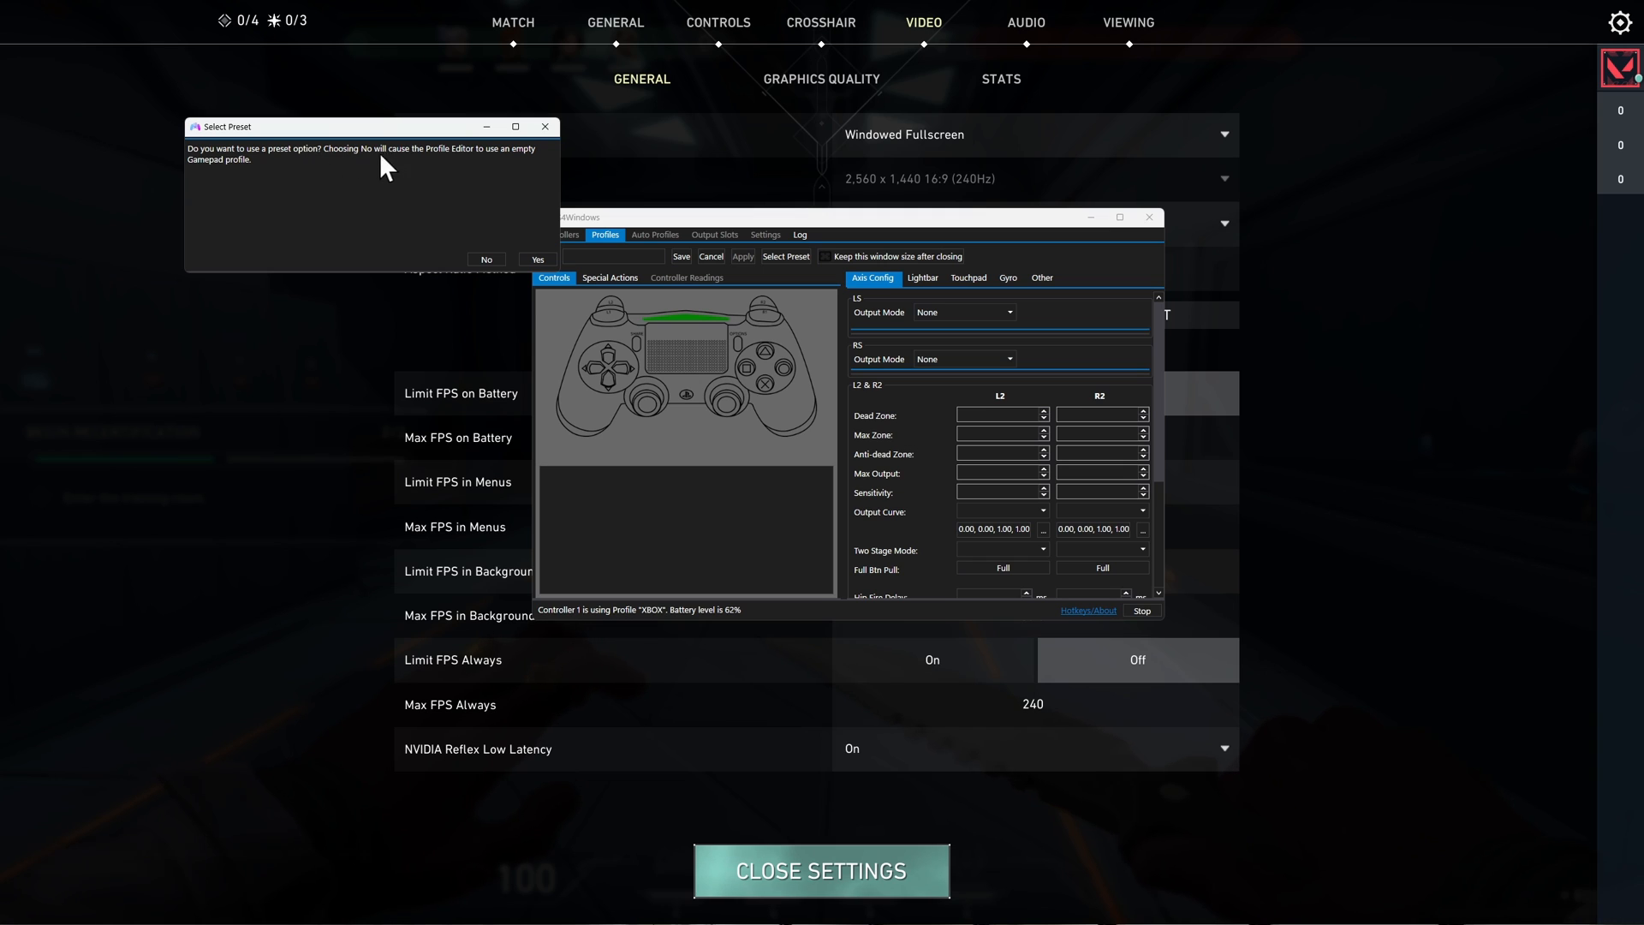
left_click(537, 259)
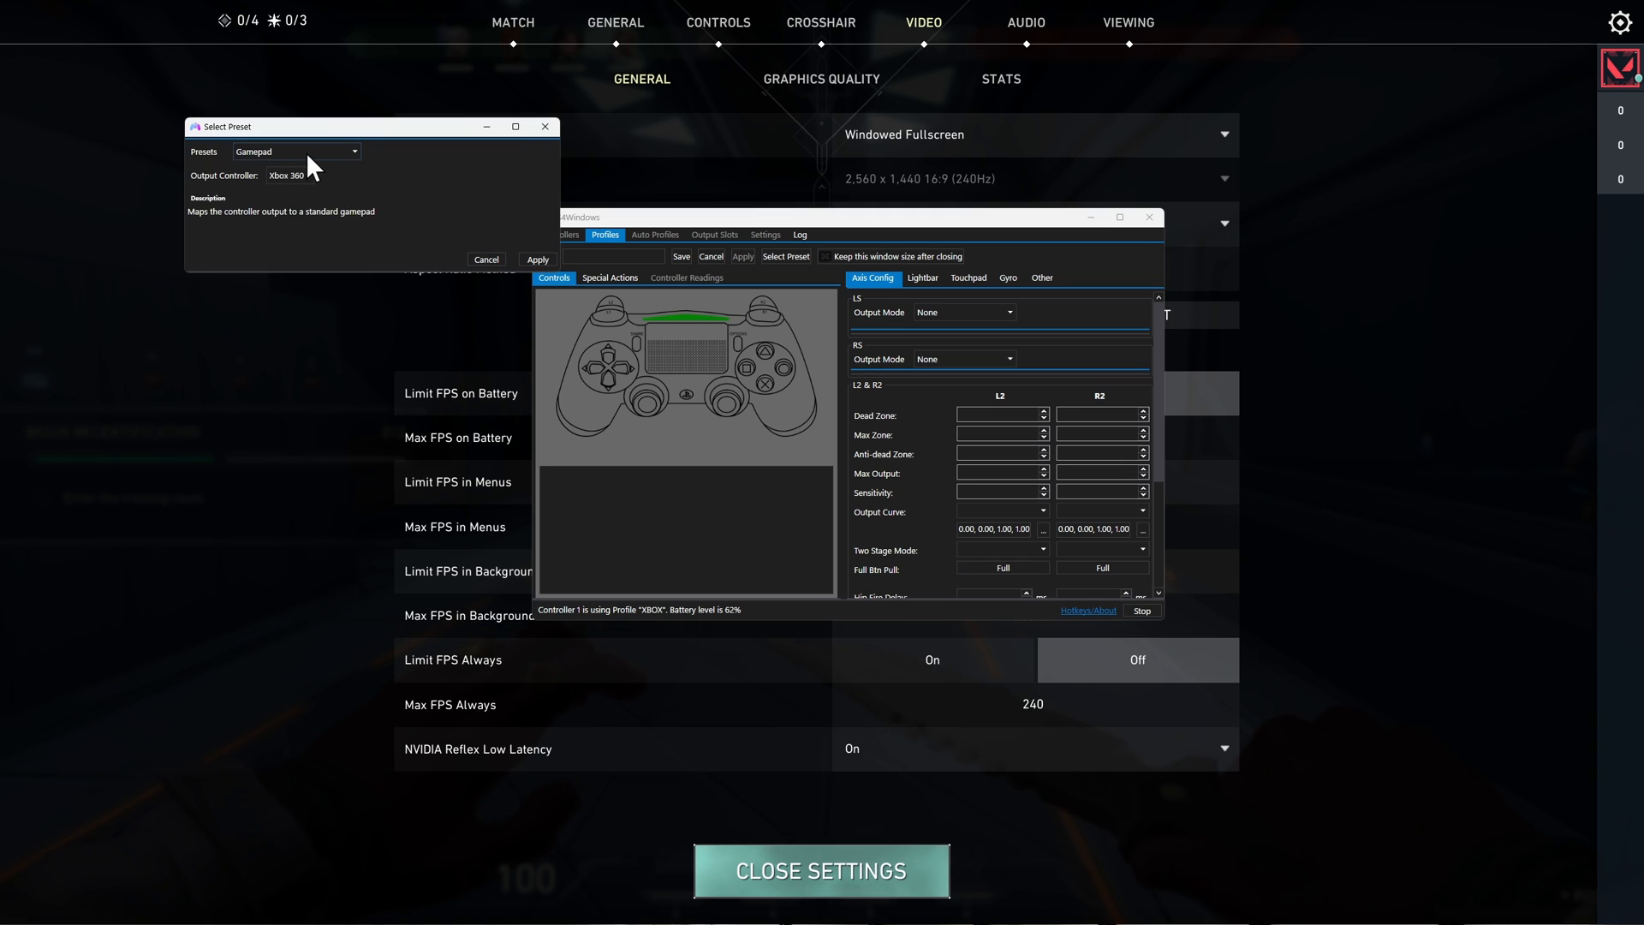
left_click(355, 151)
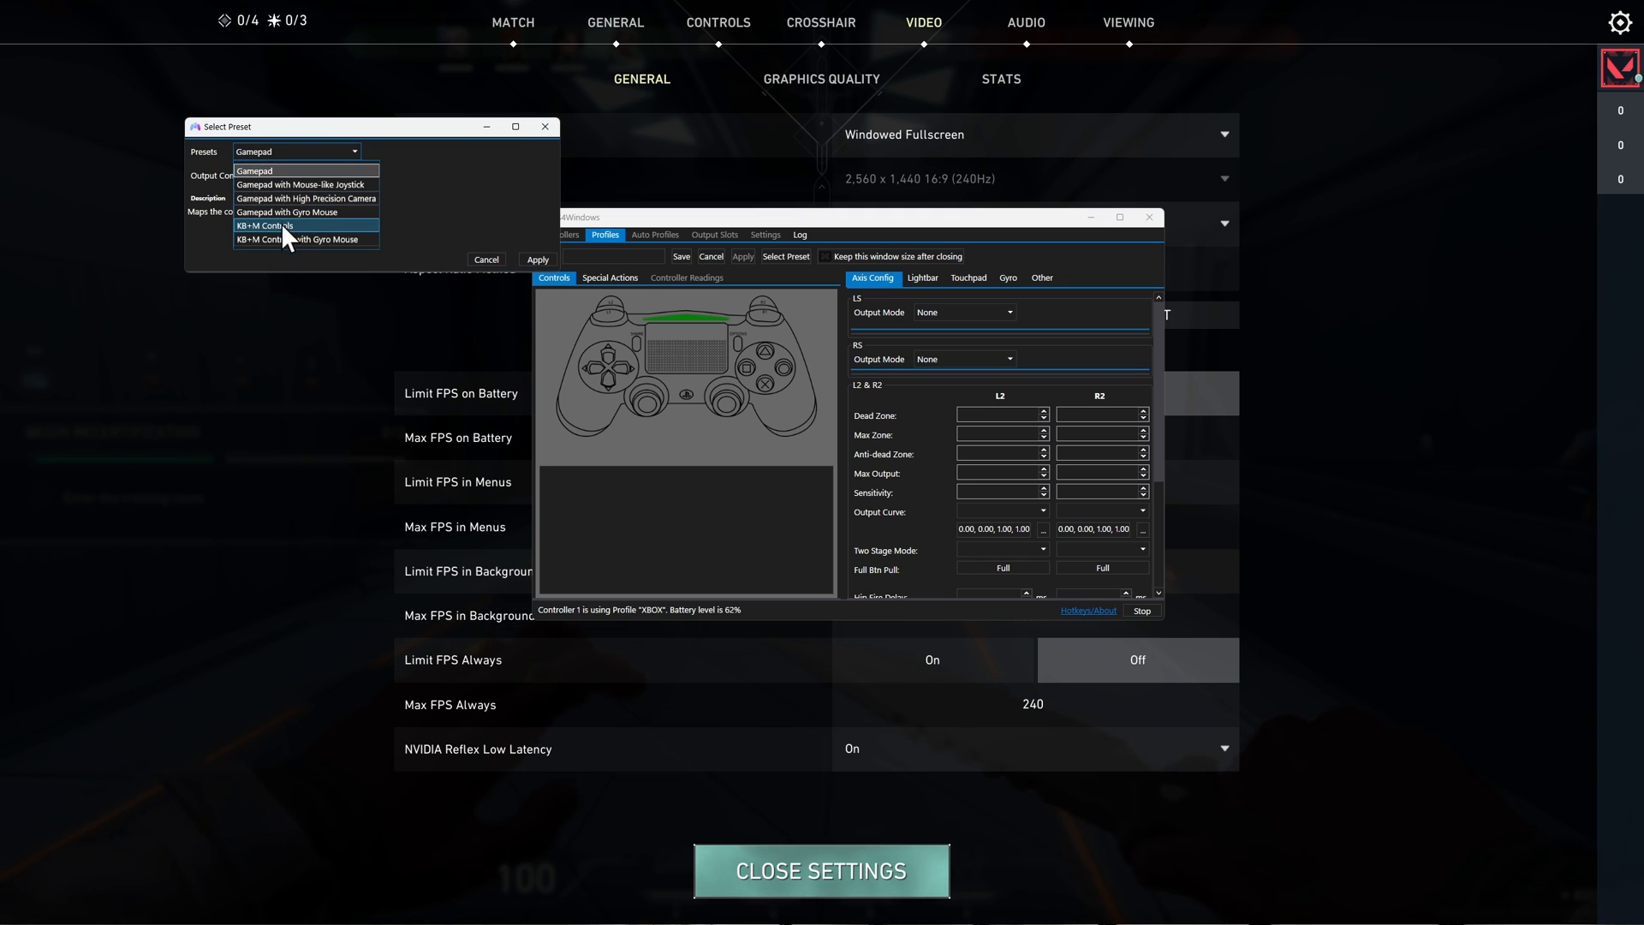
left_click(266, 225)
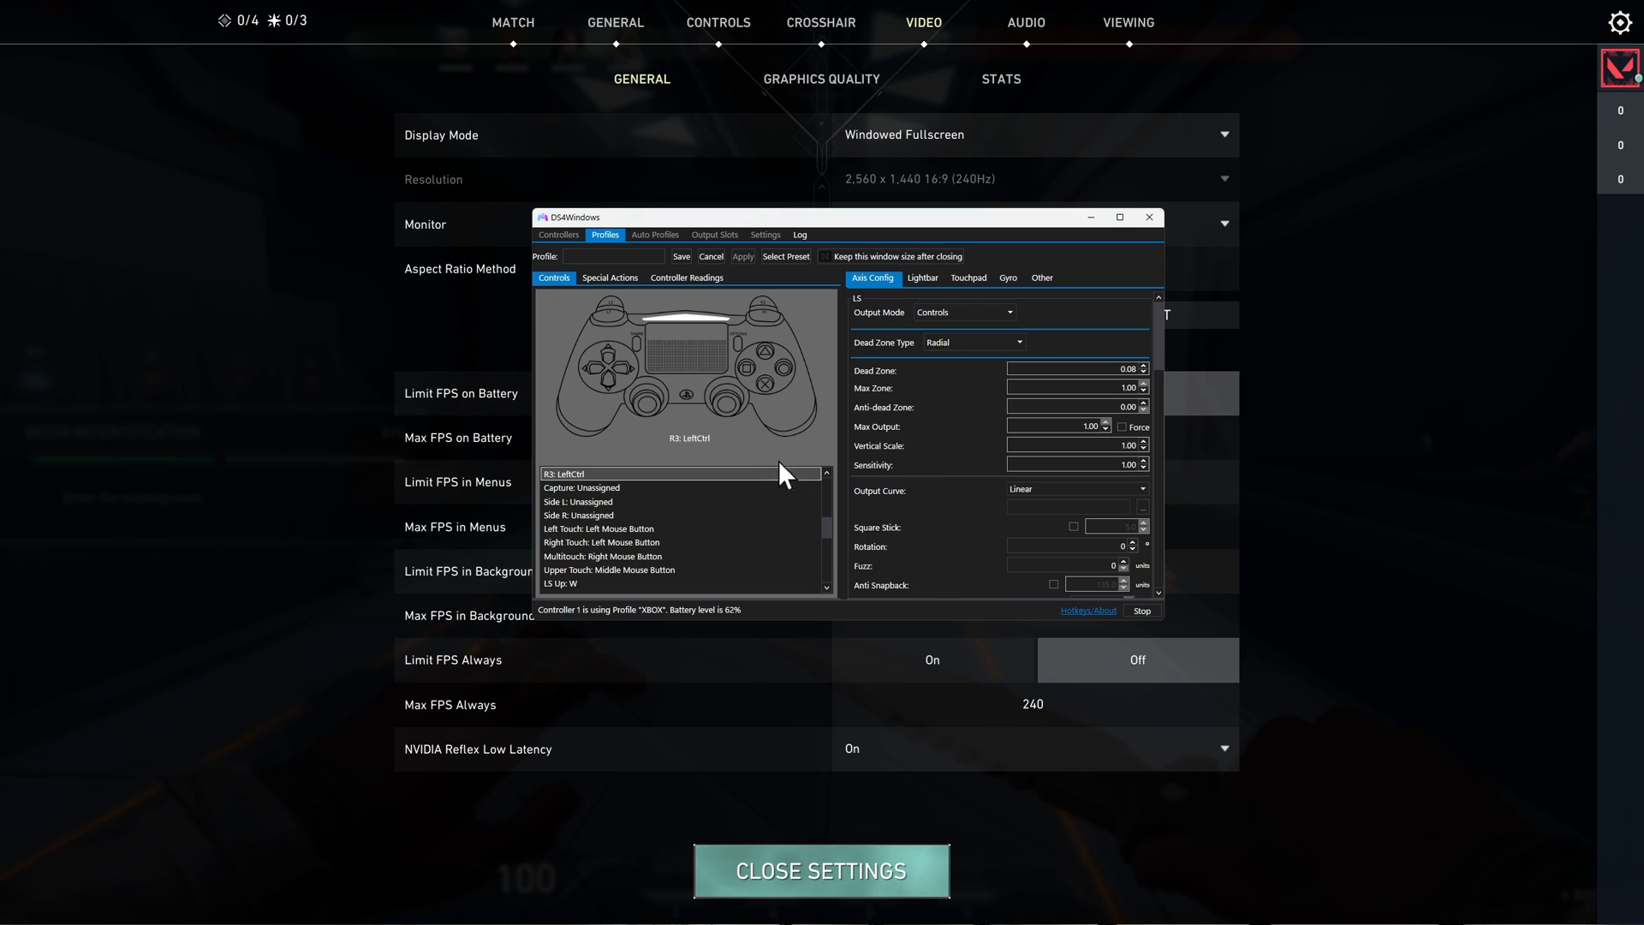
Check the Cross and L2 mappings, save the profile, and close Valorant's settings
scroll("down", 3)
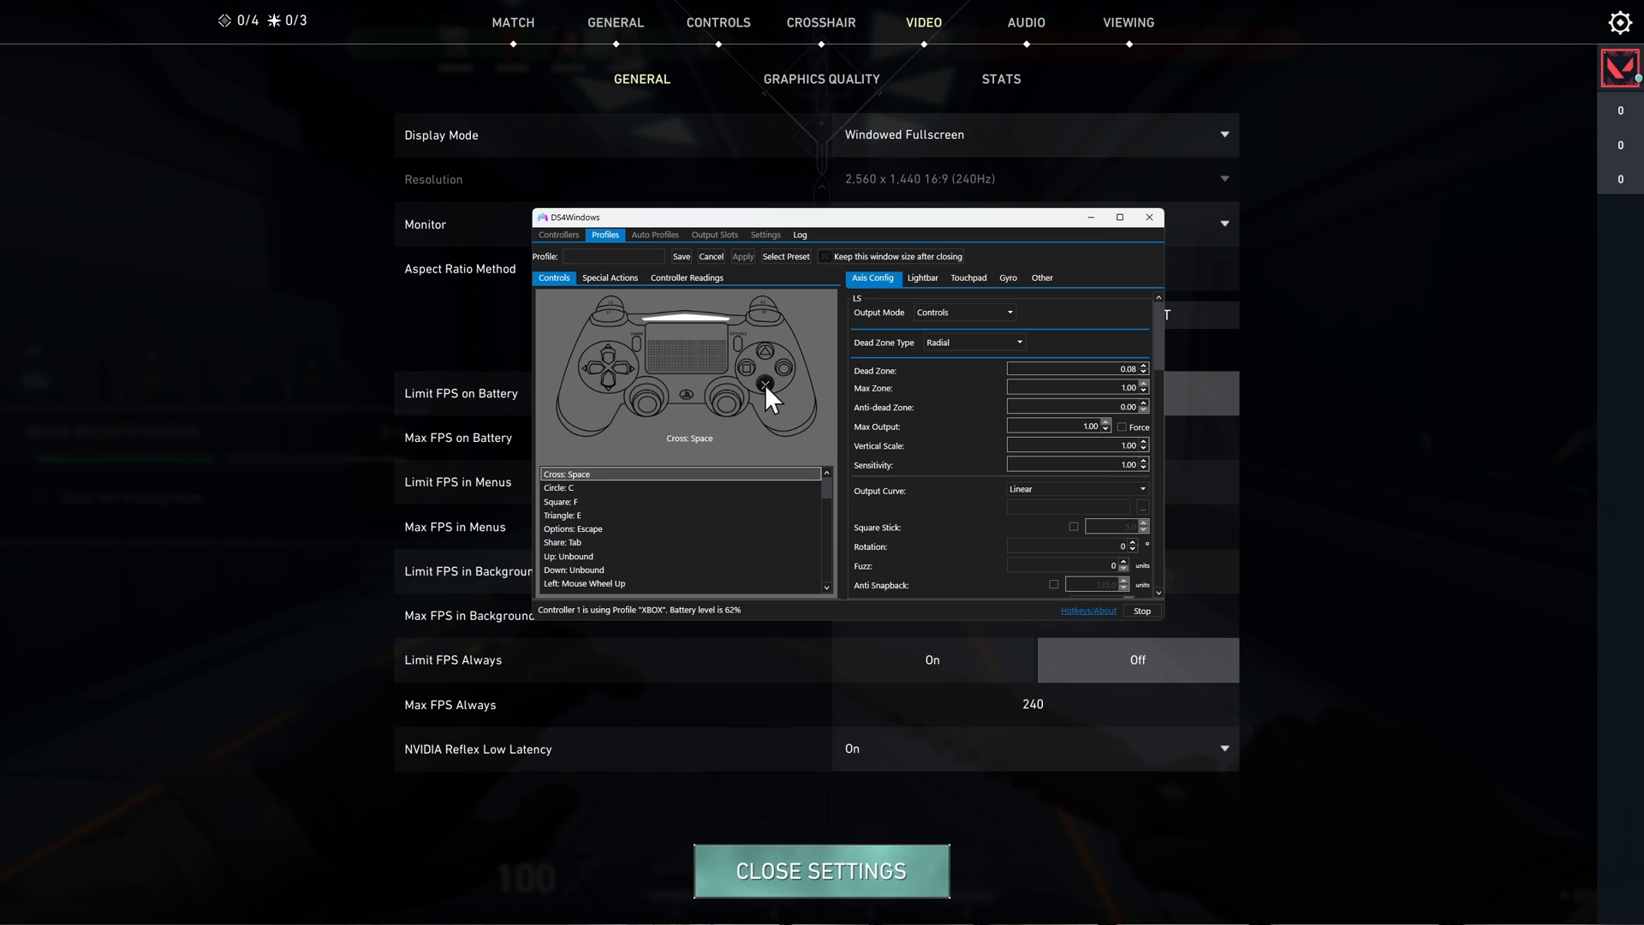
left_click(744, 374)
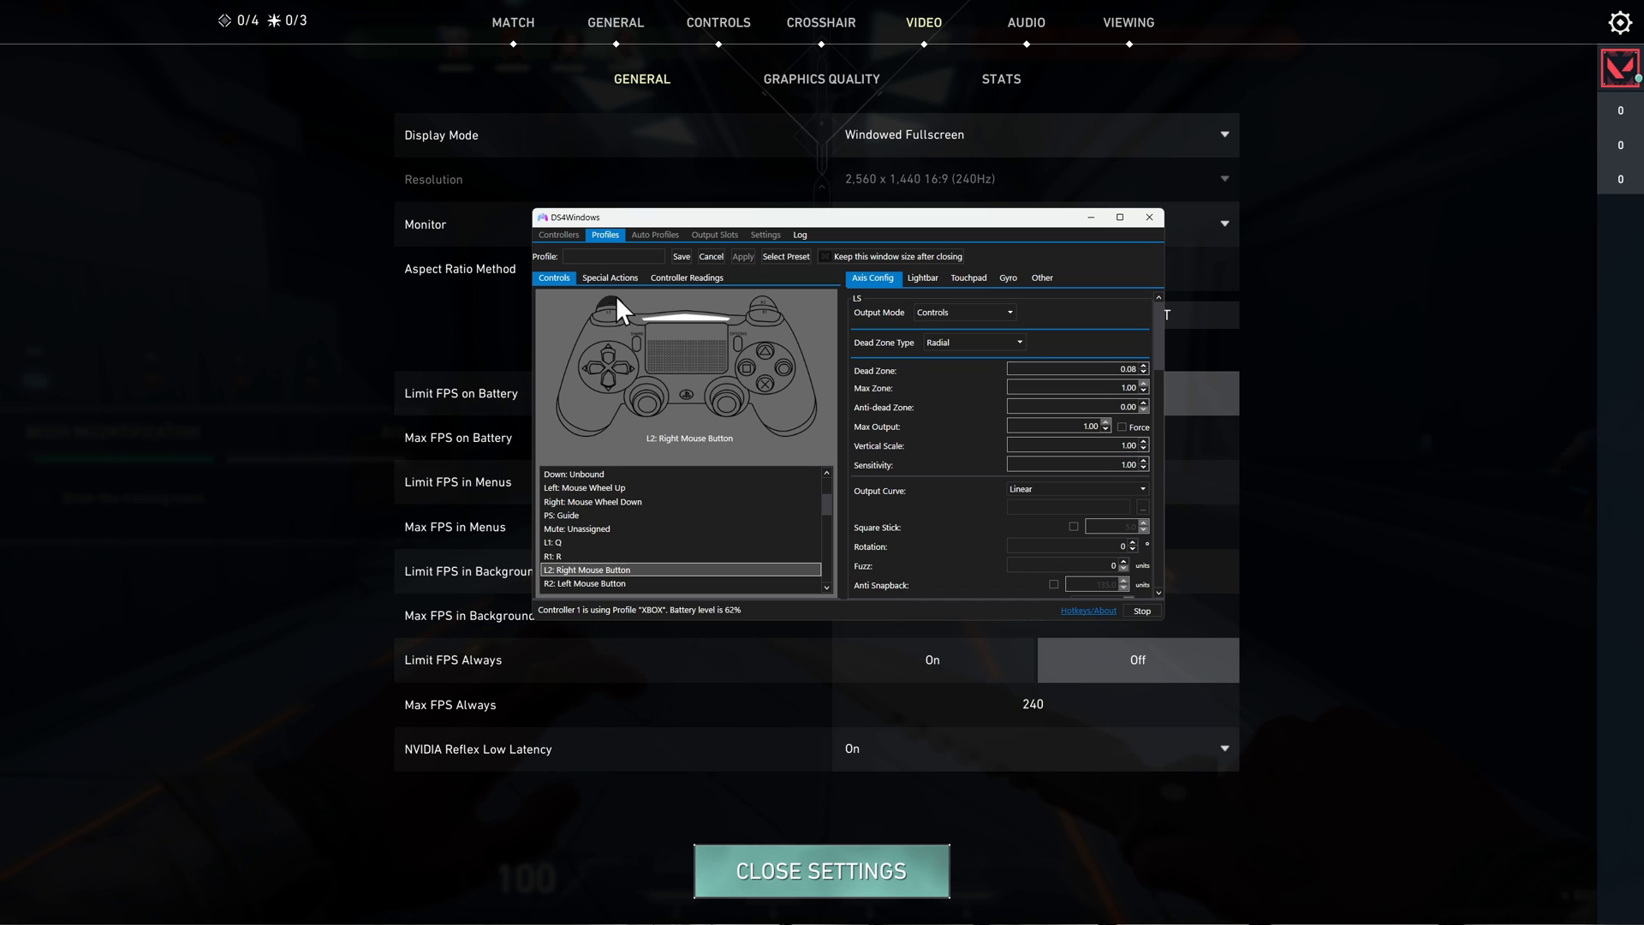
left_click(686, 278)
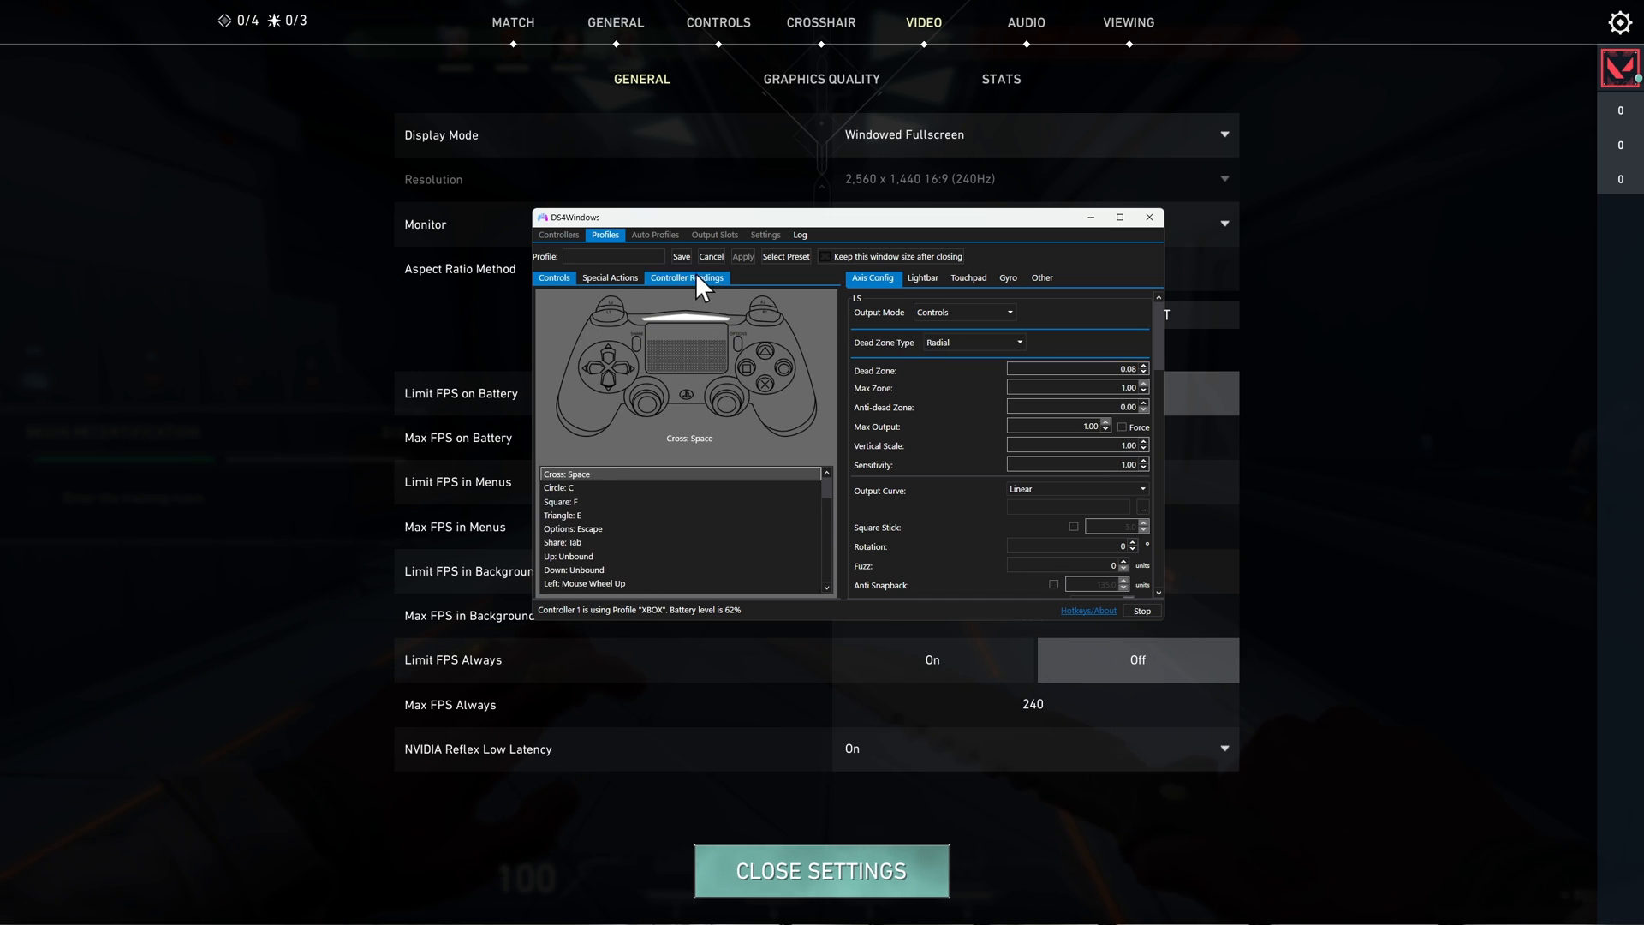
left_click(1041, 278)
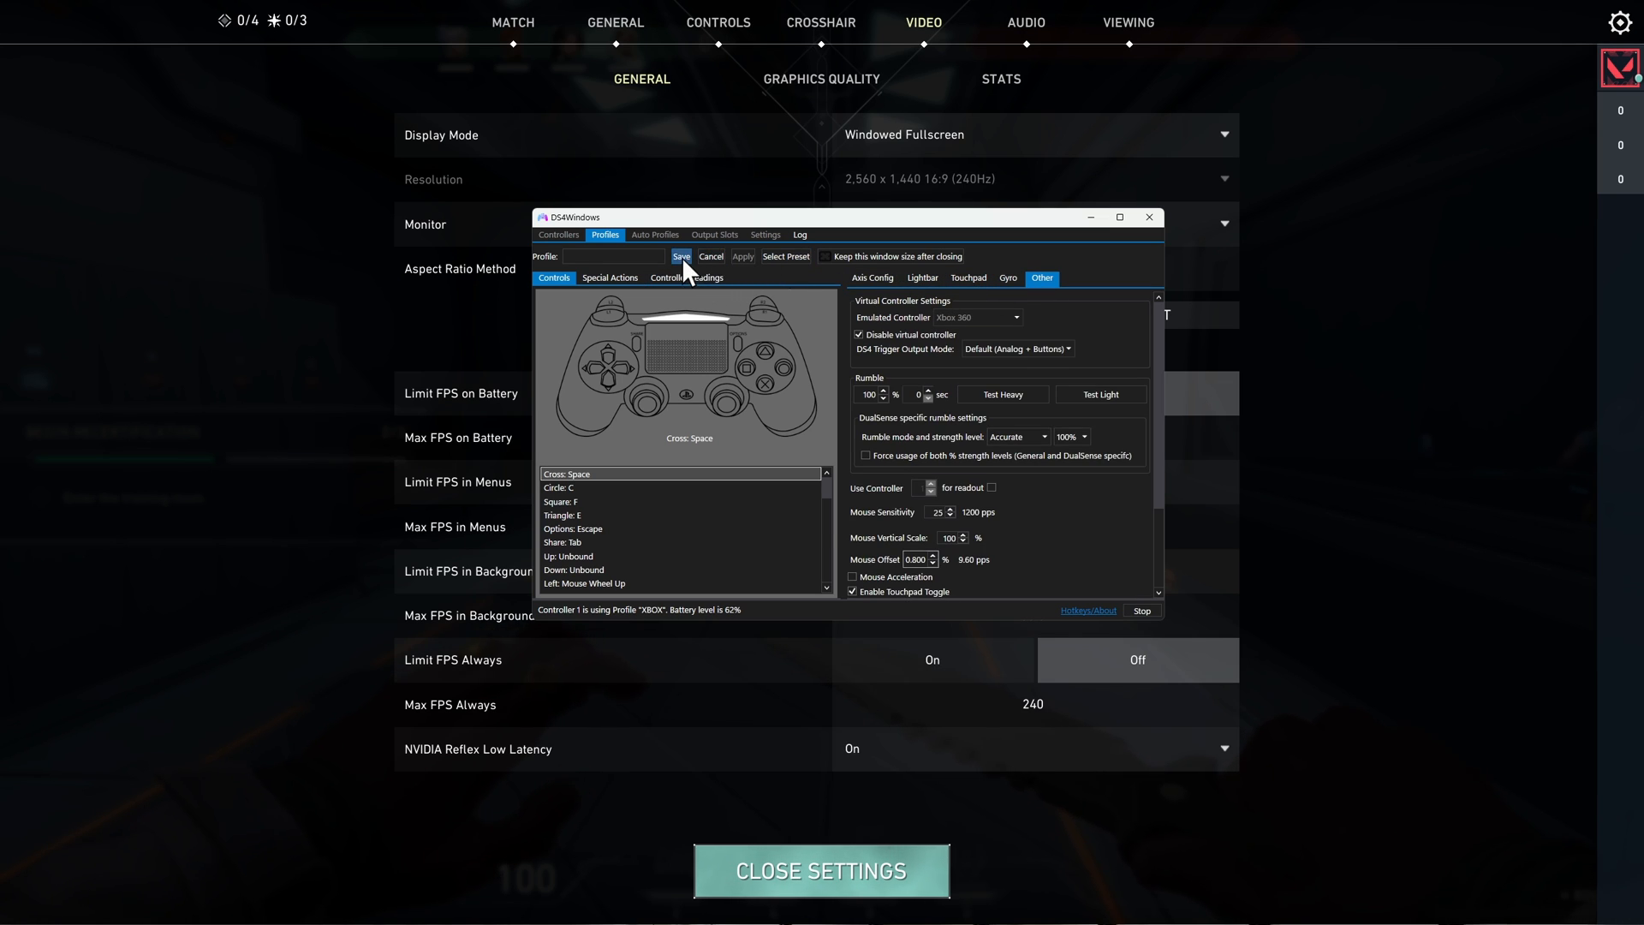
mouse_move(844, 445)
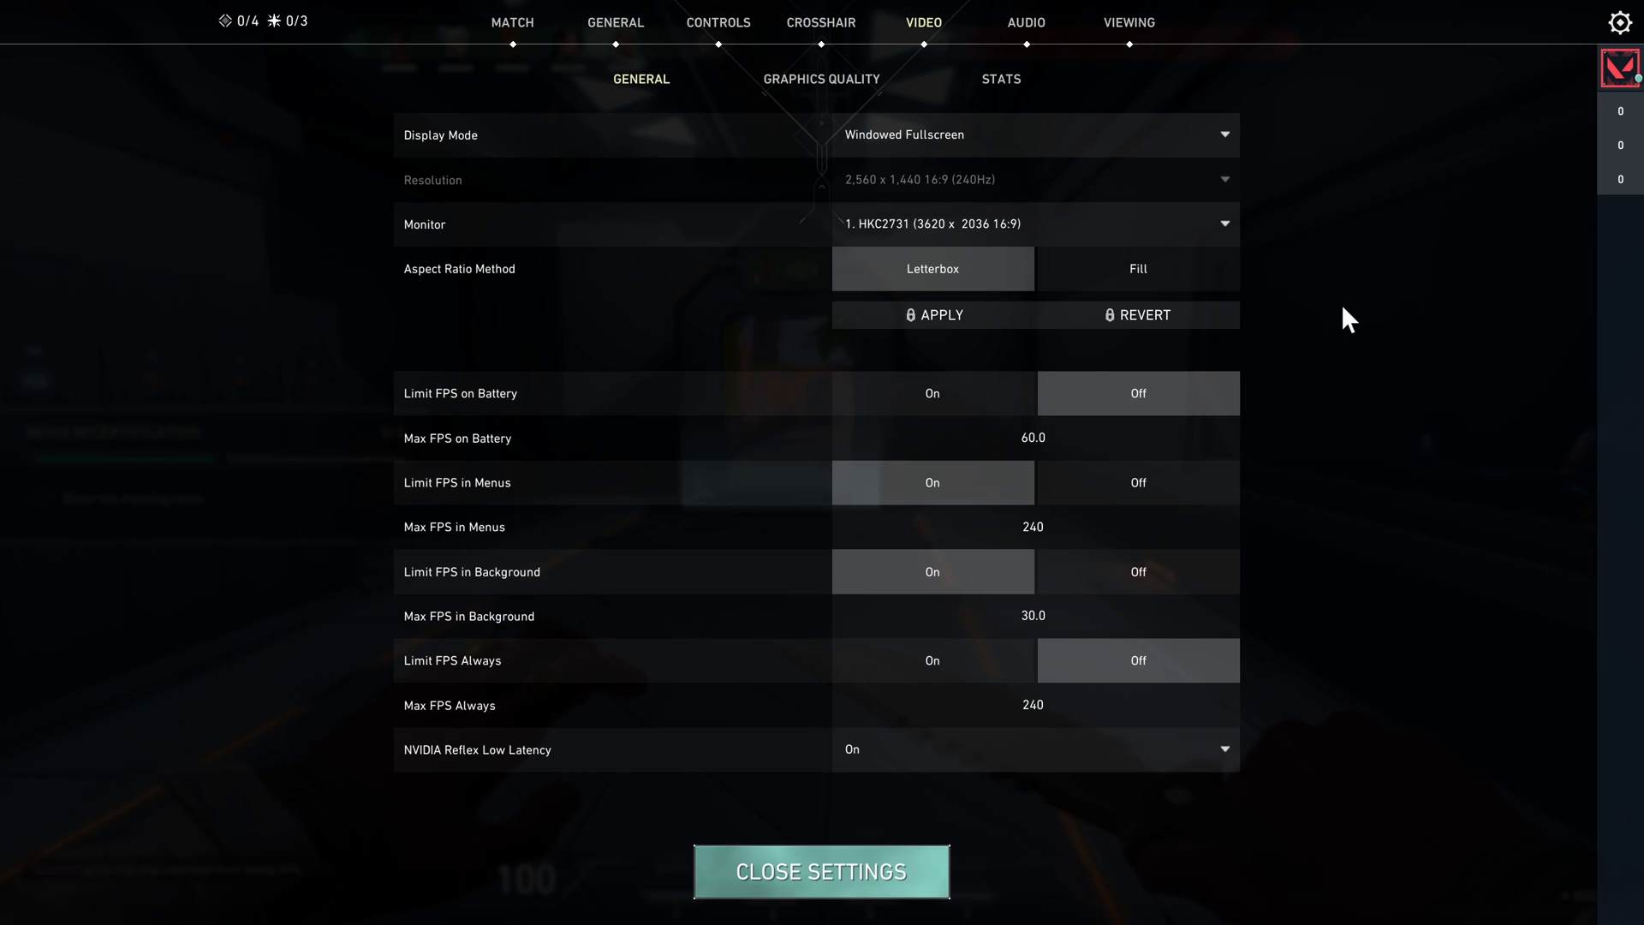
mouse_move(1222, 163)
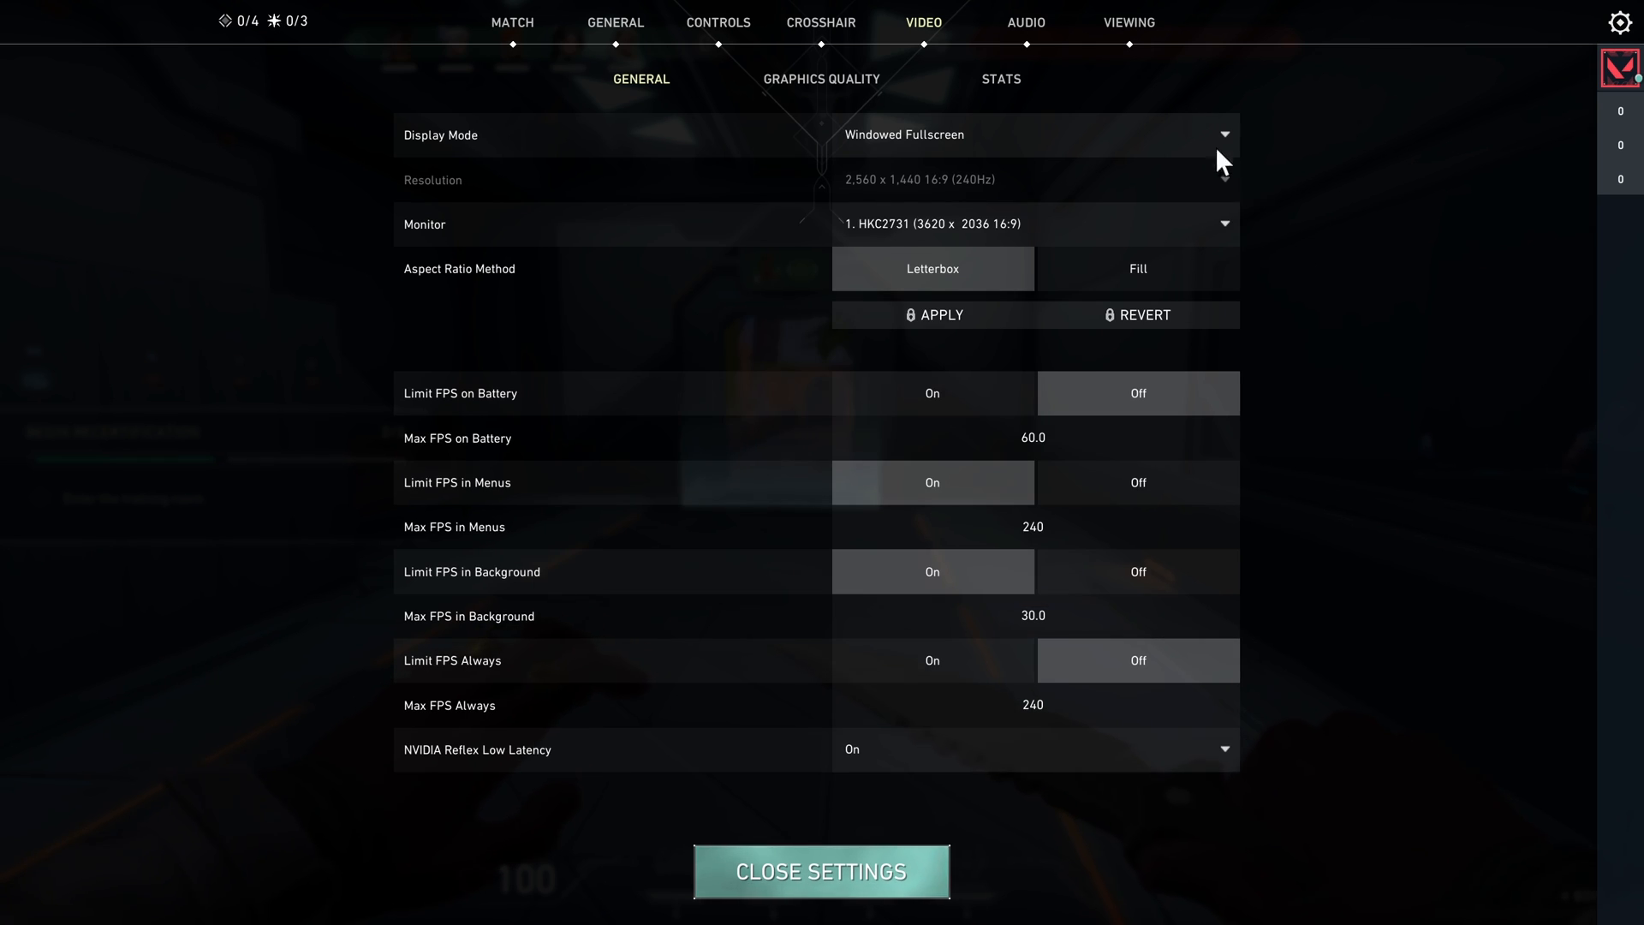
left_click(822, 870)
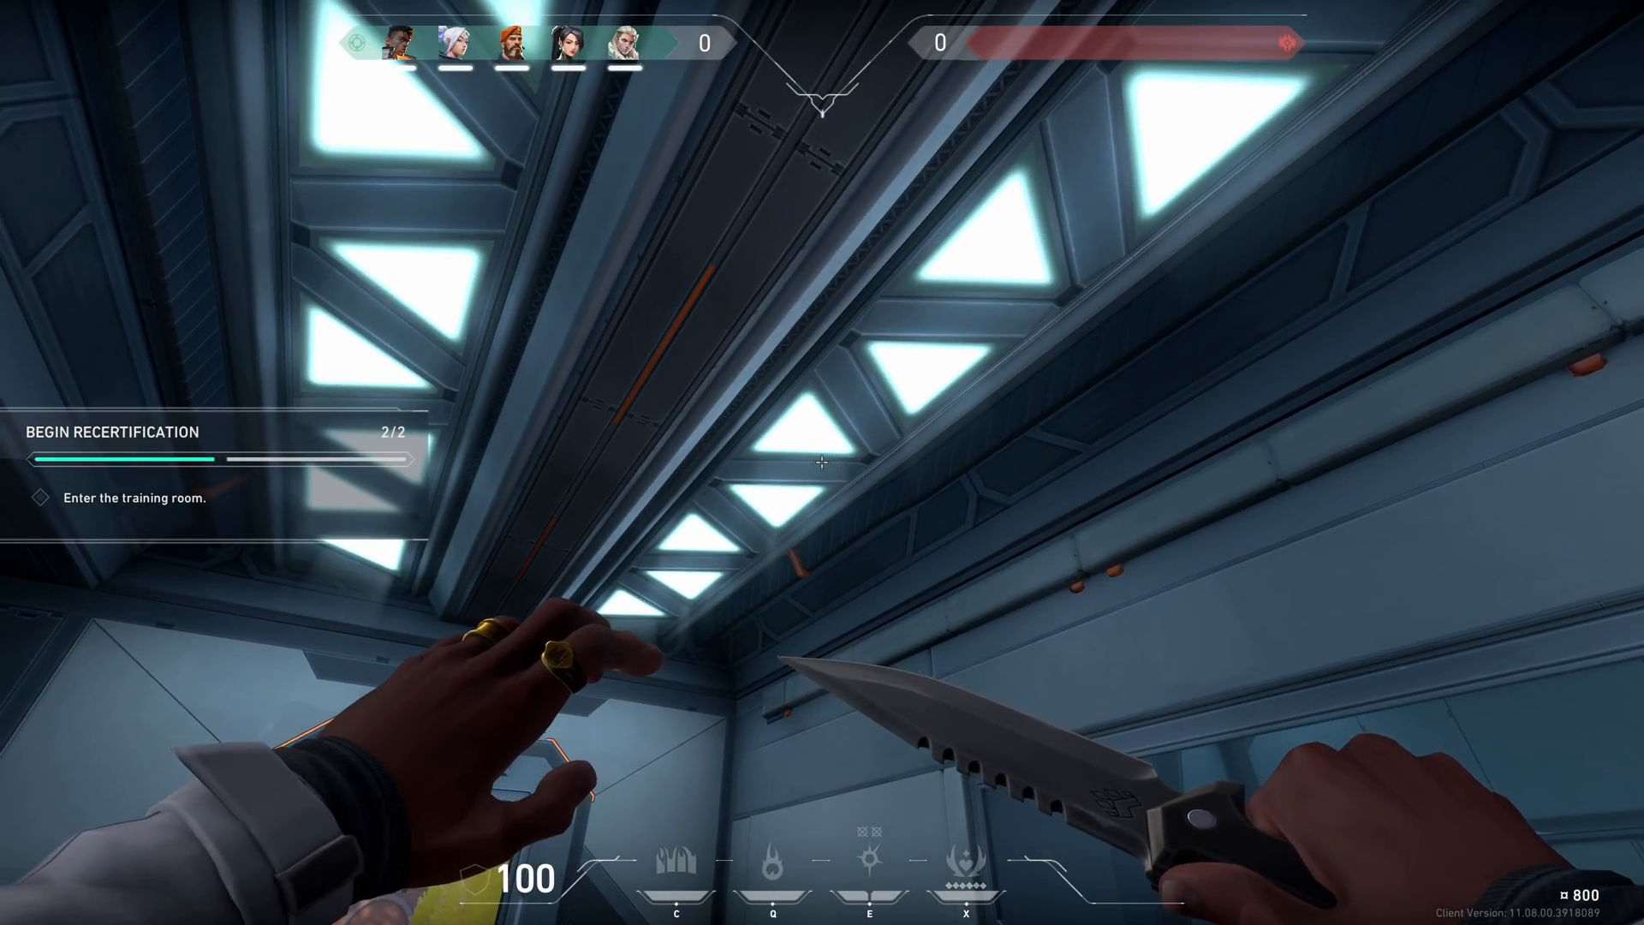
mouse_move(823, 462)
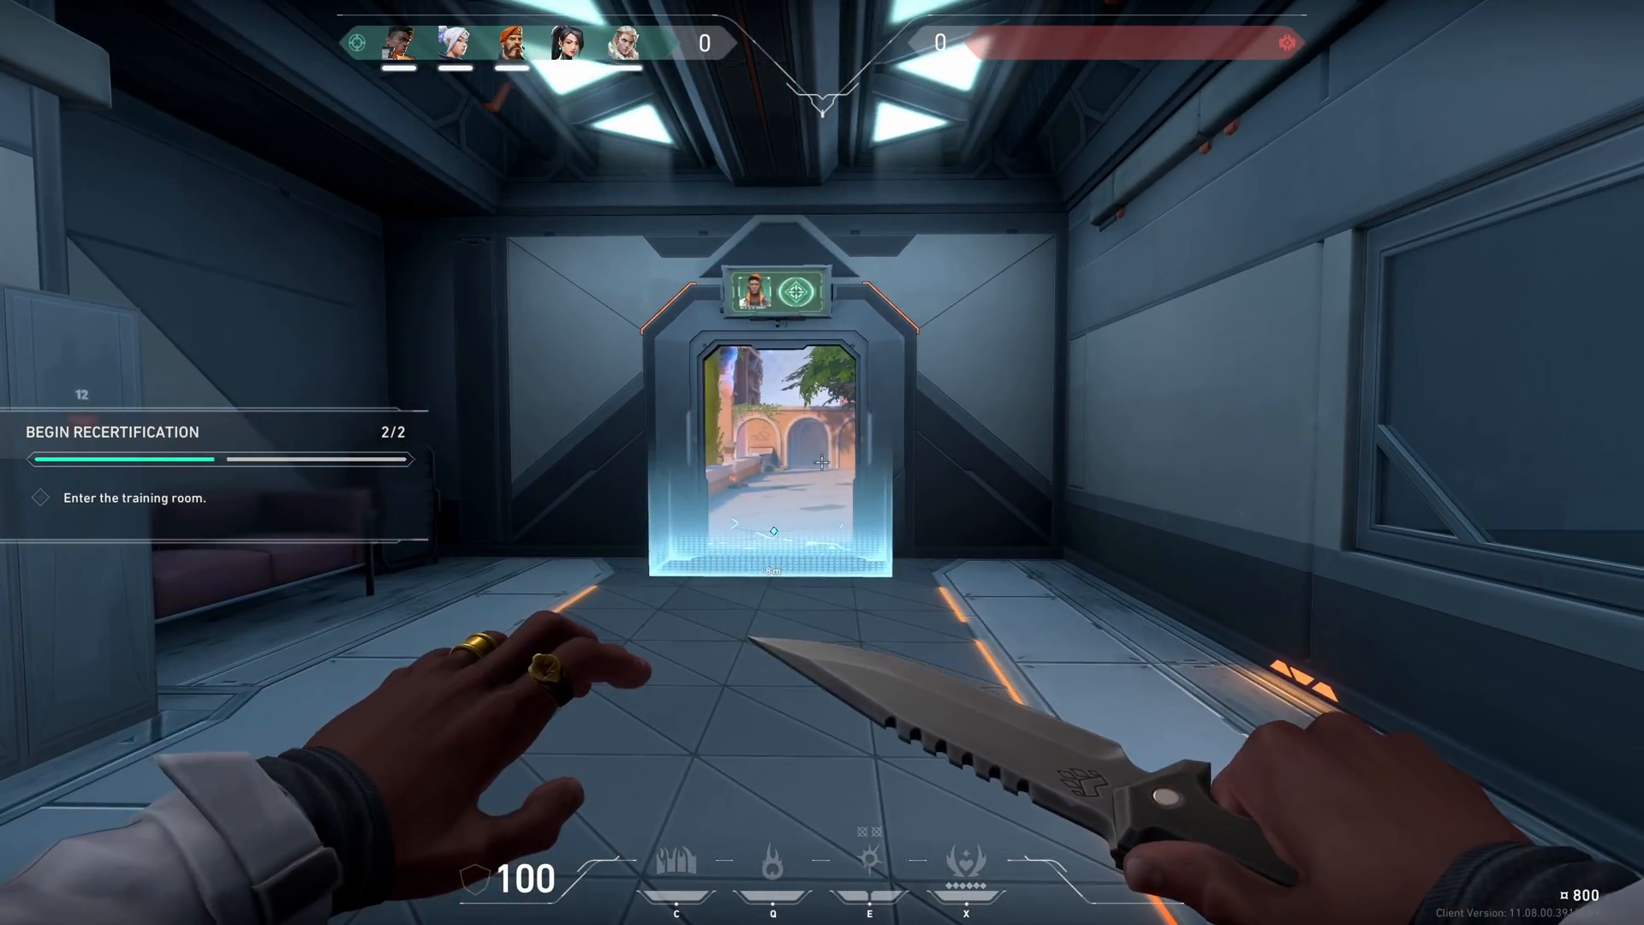
mouse_move(822, 462)
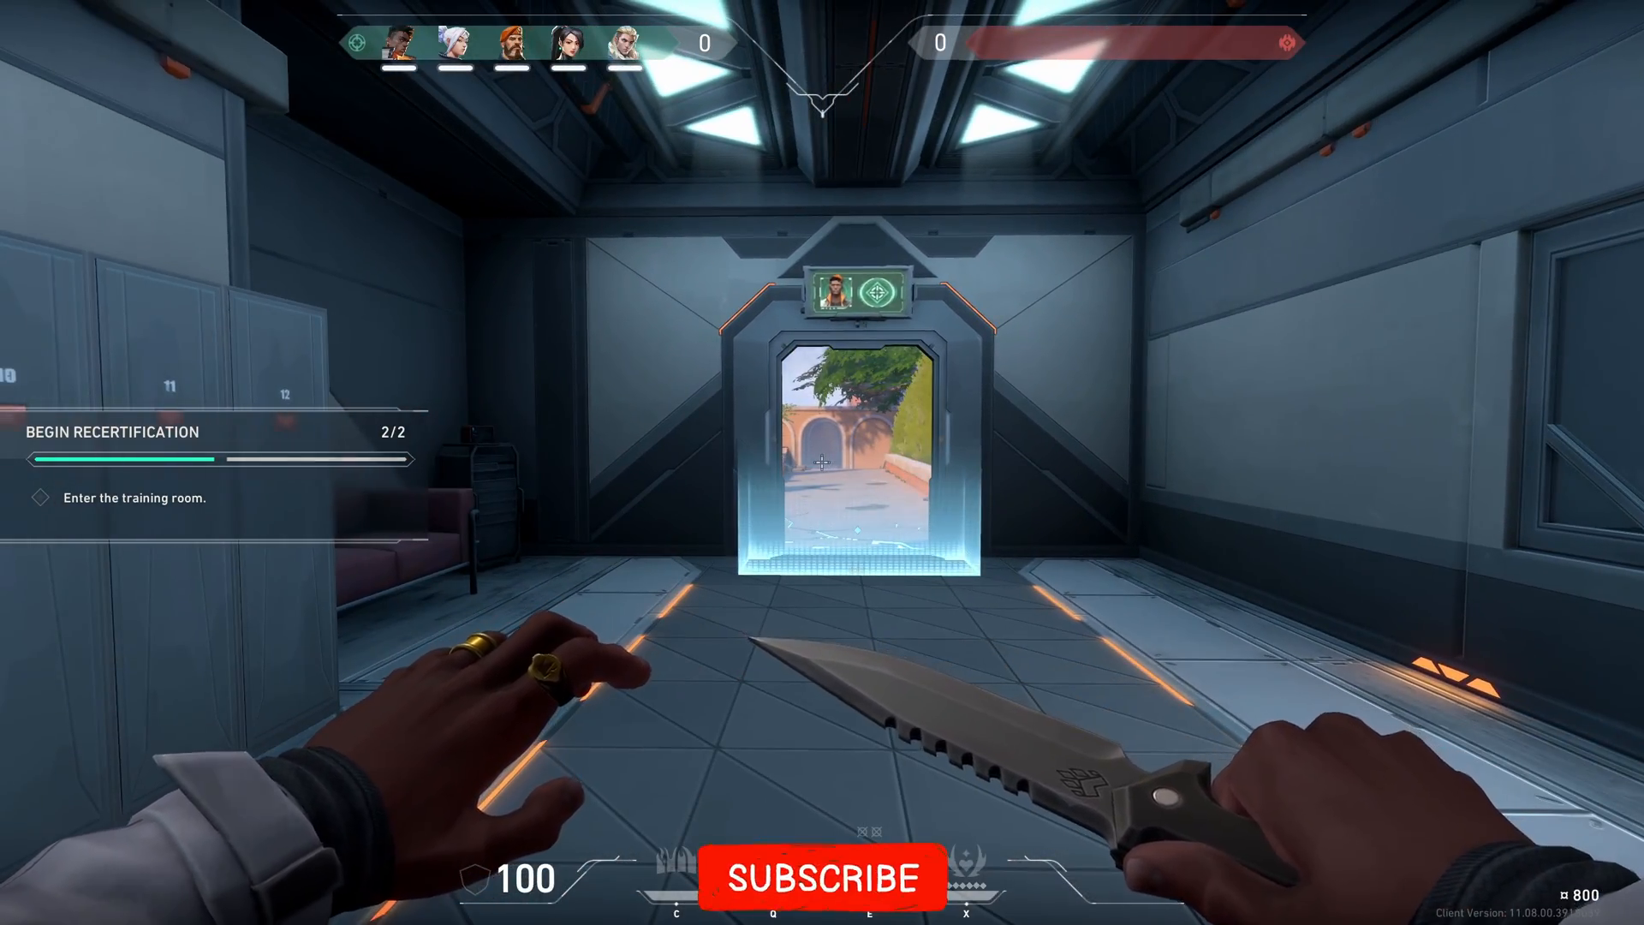